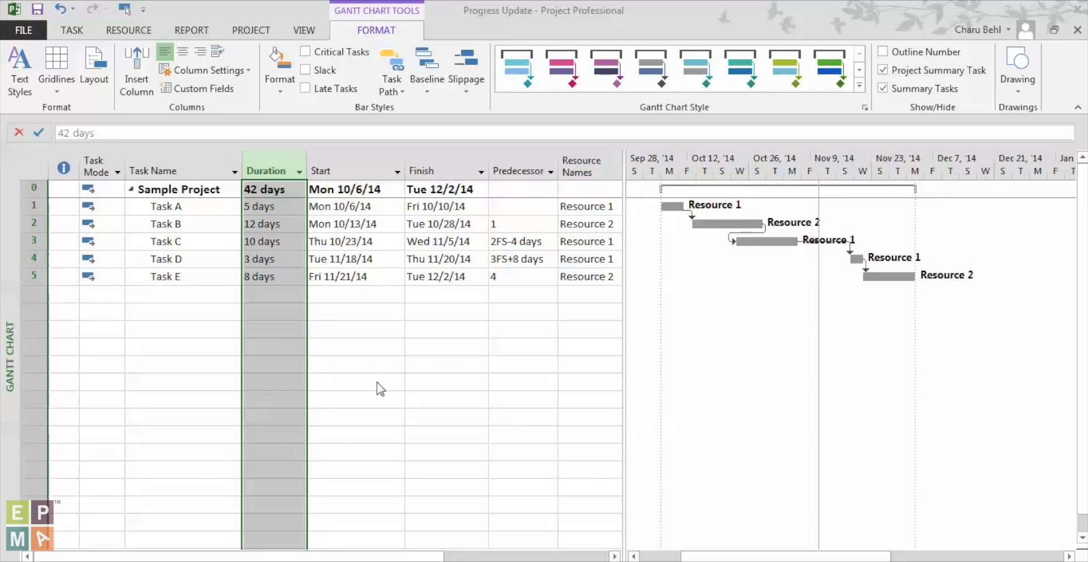
# Insert a % Complete column beside Task Name in the task table.
pyautogui.rightClick(271, 170)
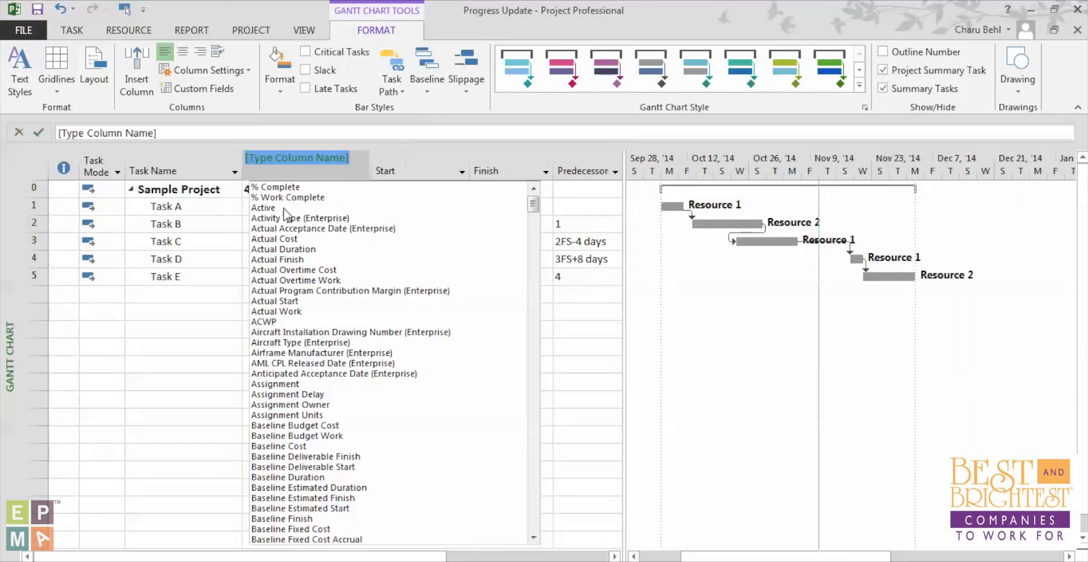
pyautogui.click(275, 187)
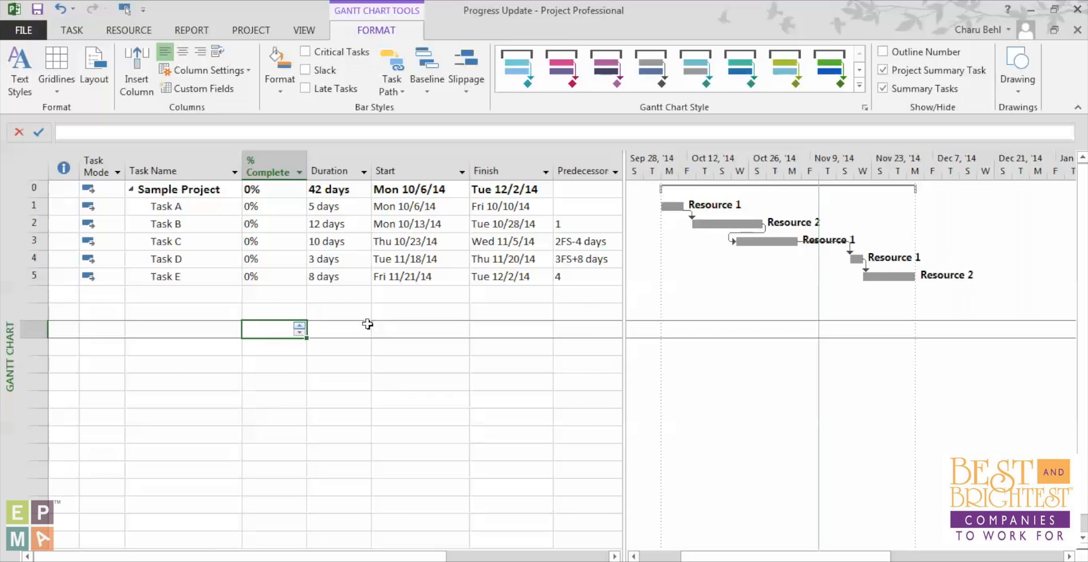
pyautogui.moveTo(292, 22)
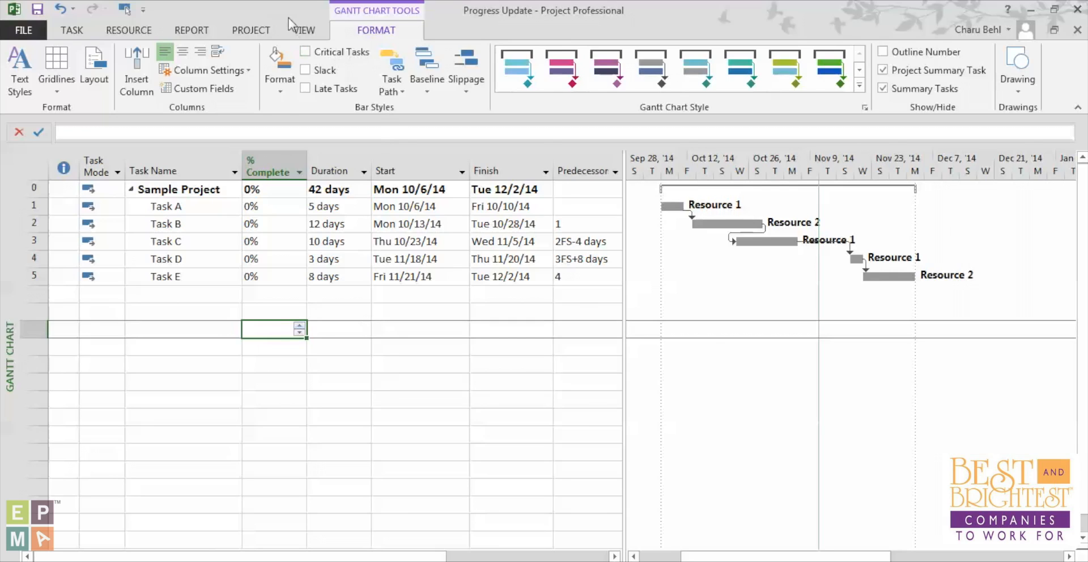
# Apply the Tracking table to the task sheet and select Task A's row.
pyautogui.click(303, 30)
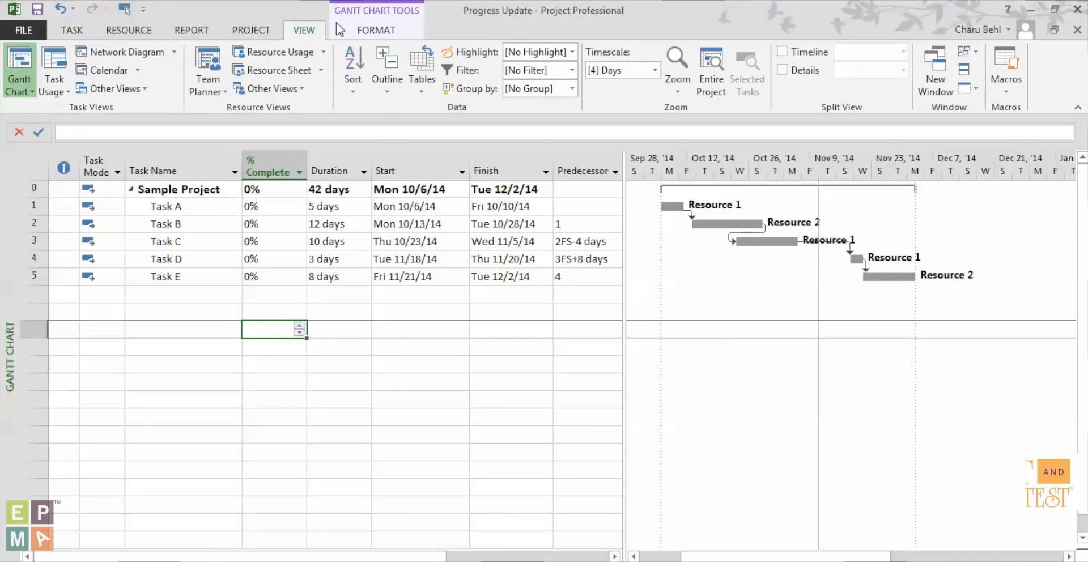
pyautogui.click(421, 66)
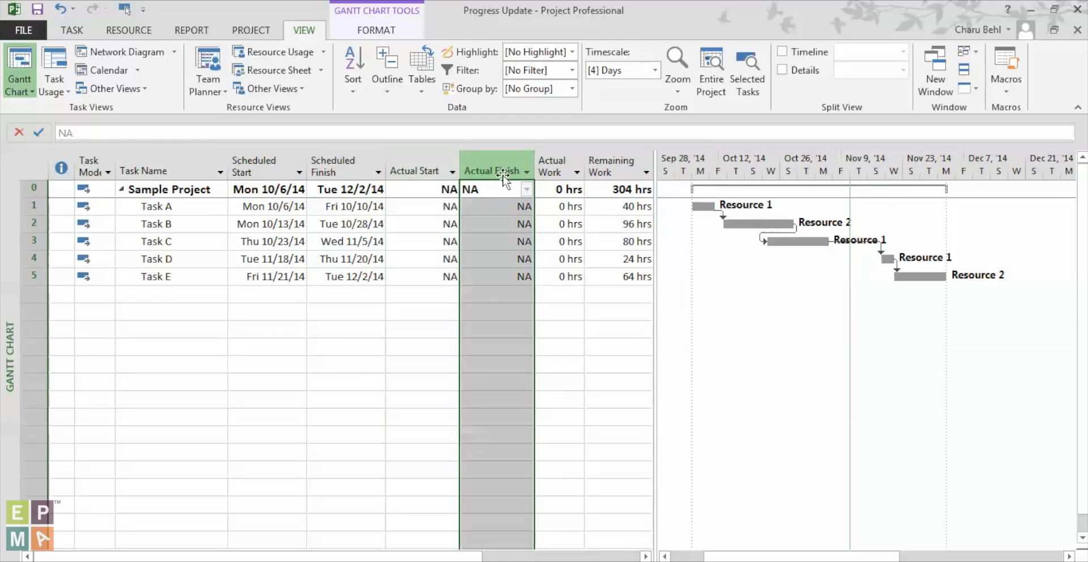
pyautogui.moveTo(414, 171)
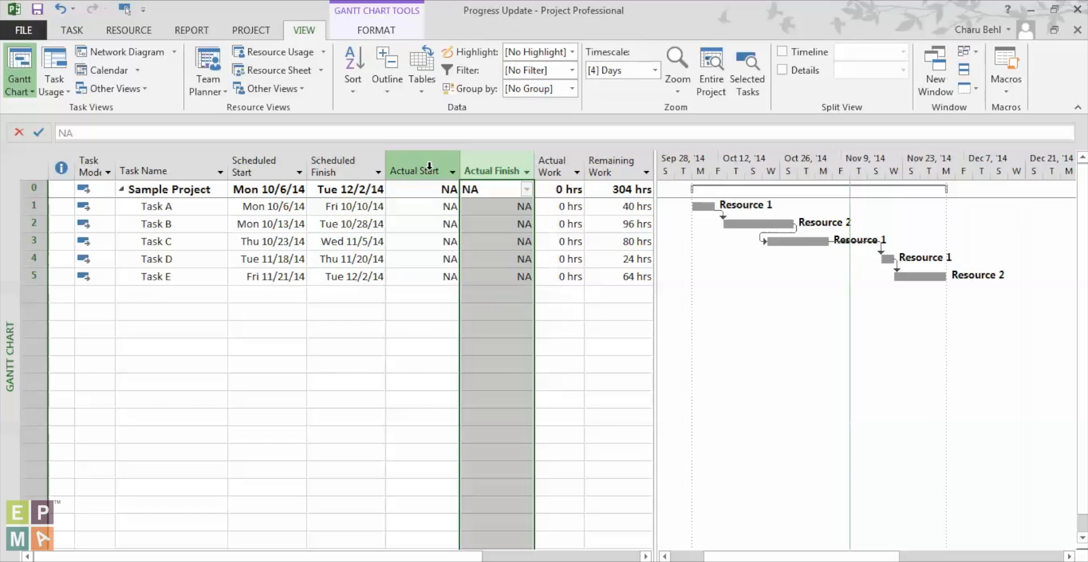
pyautogui.click(412, 355)
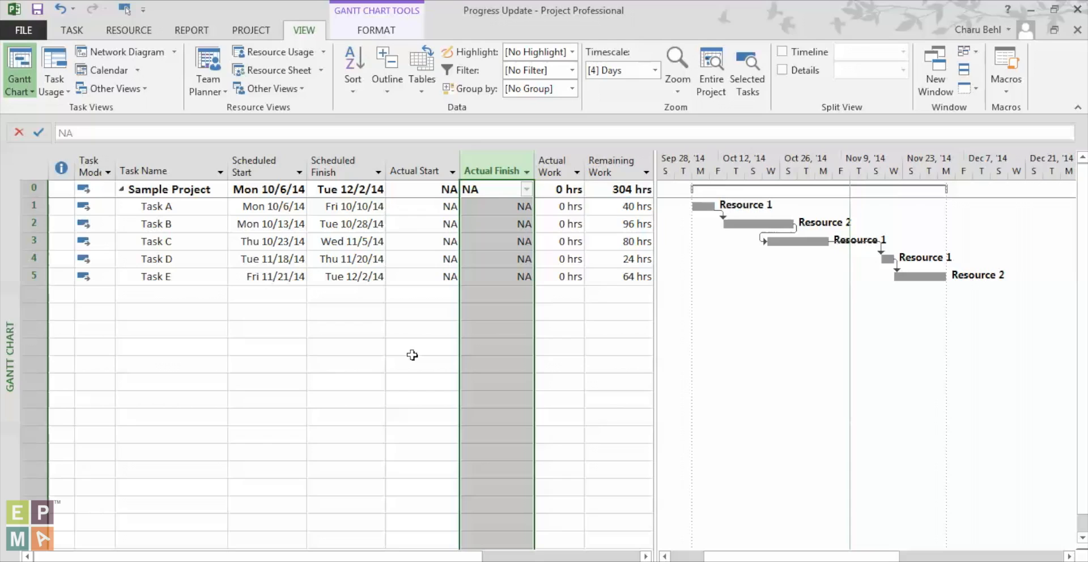
pyautogui.click(423, 207)
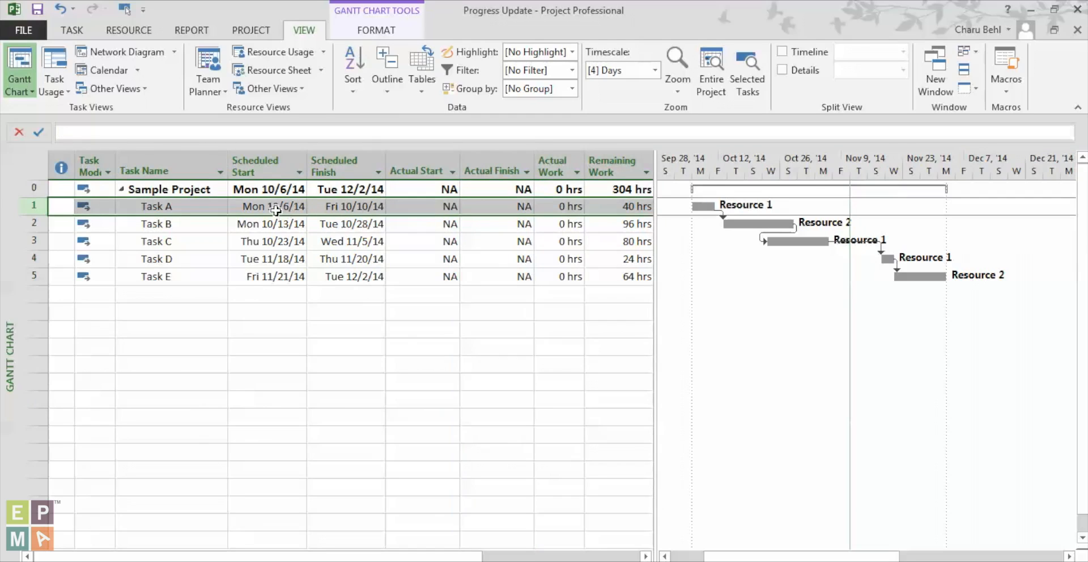
pyautogui.moveTo(397, 201)
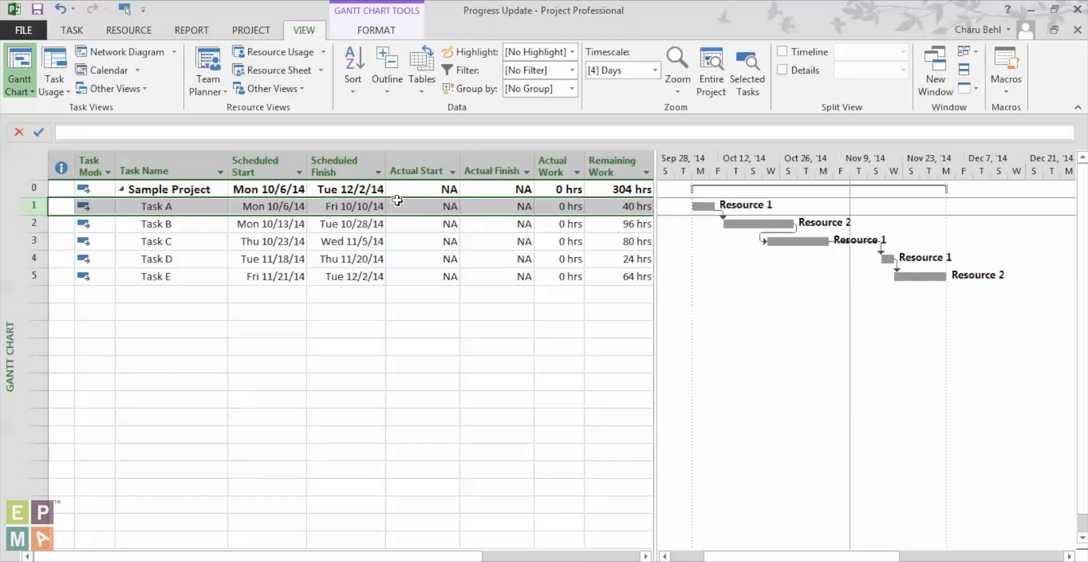
# Set Task A's actual start to Mon 10/13/14 and autofit the Scheduled Start column.
pyautogui.click(451, 206)
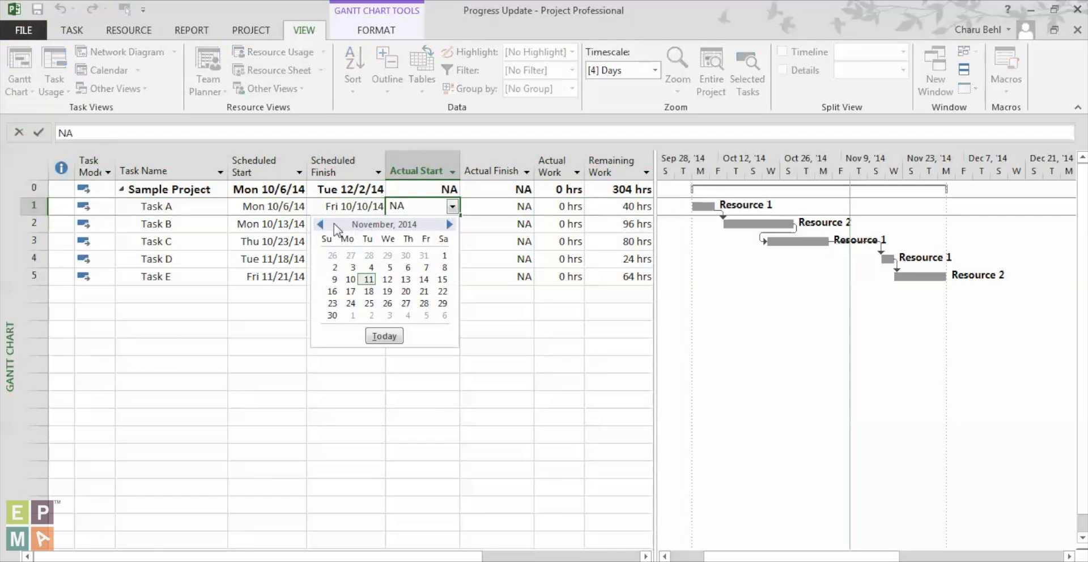
pyautogui.click(319, 224)
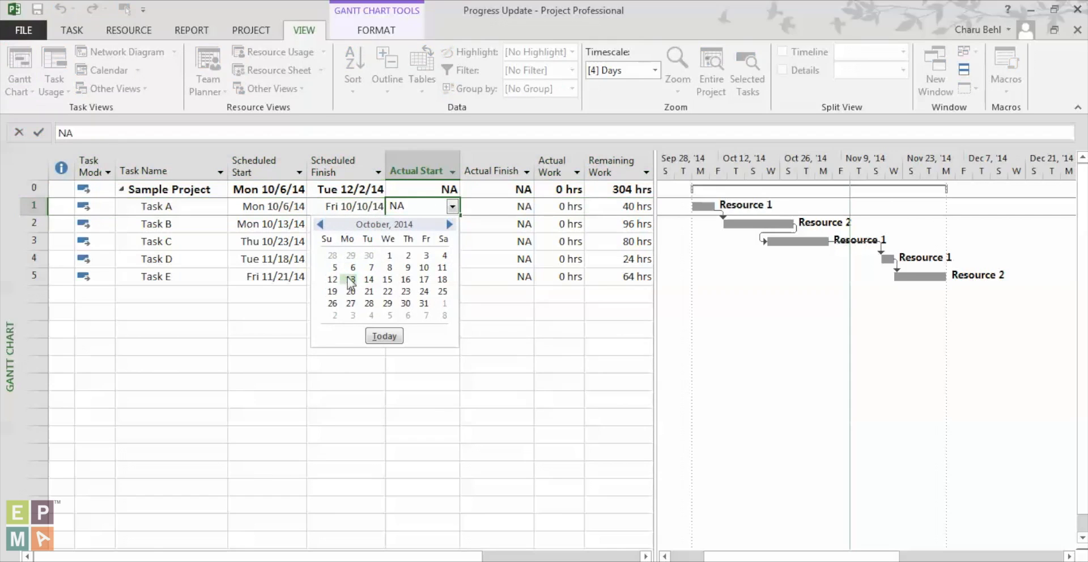
pyautogui.click(350, 280)
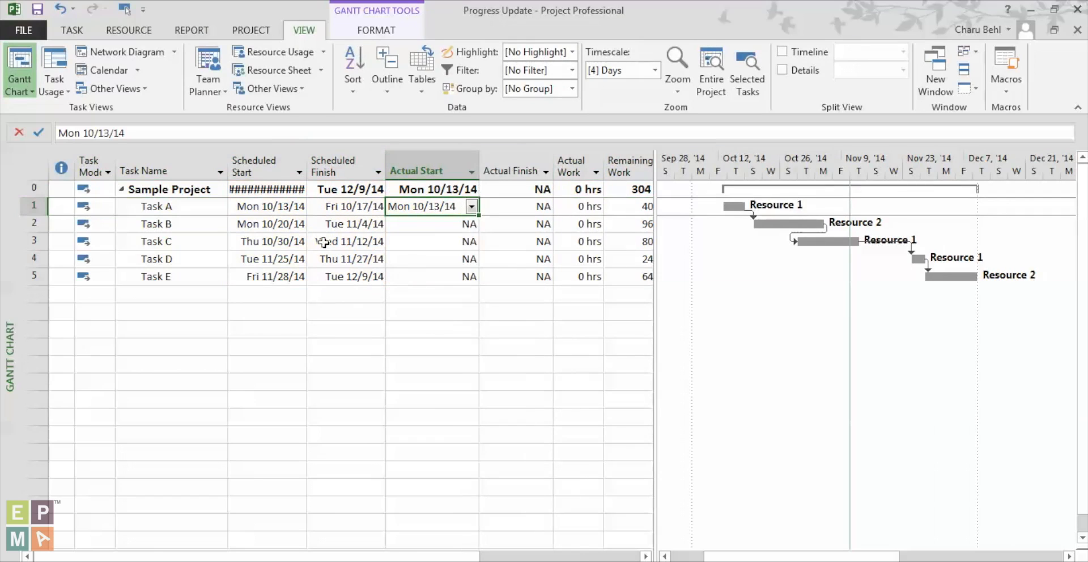
pyautogui.moveTo(345, 166)
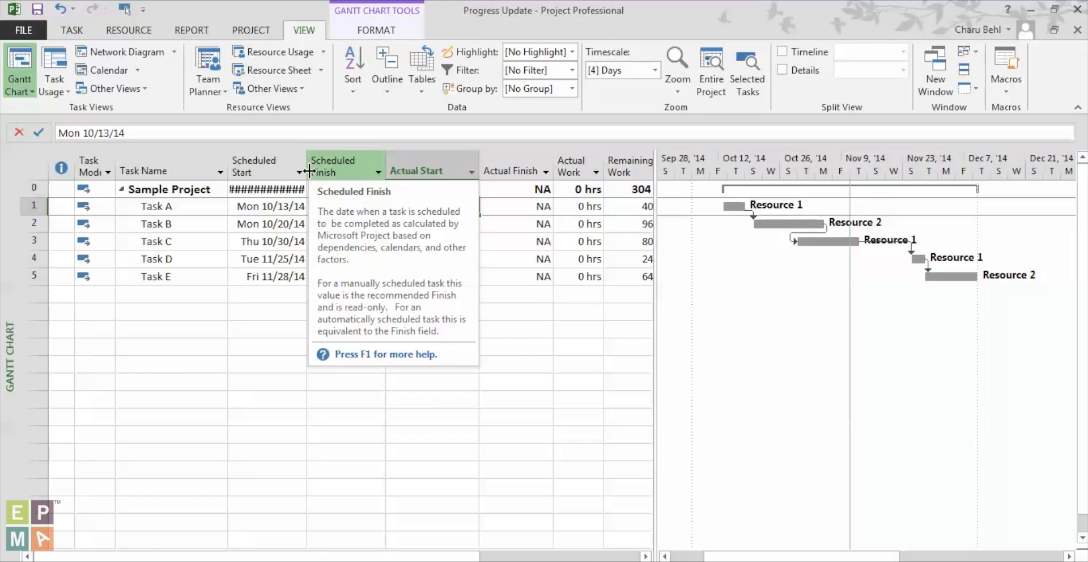
pyautogui.click(430, 206)
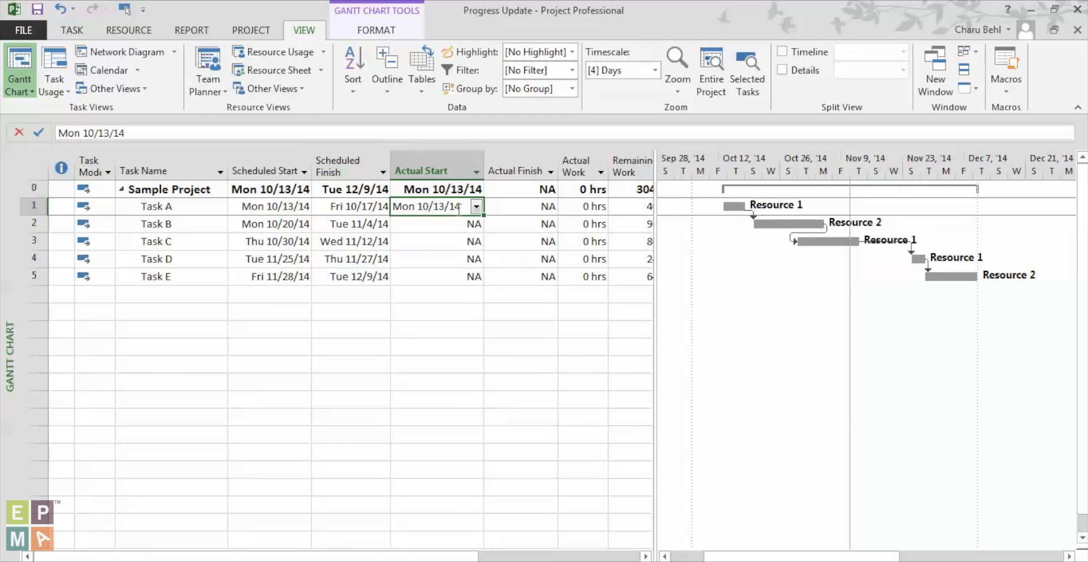
pyautogui.click(433, 259)
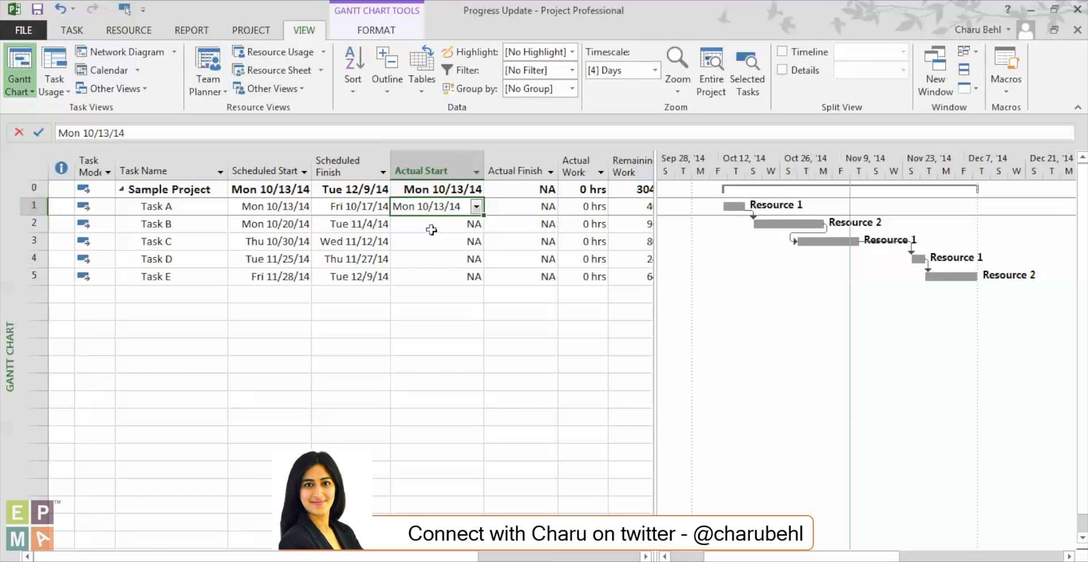
# Switch back to the Entry table and mark Task A 100% complete.
pyautogui.click(421, 65)
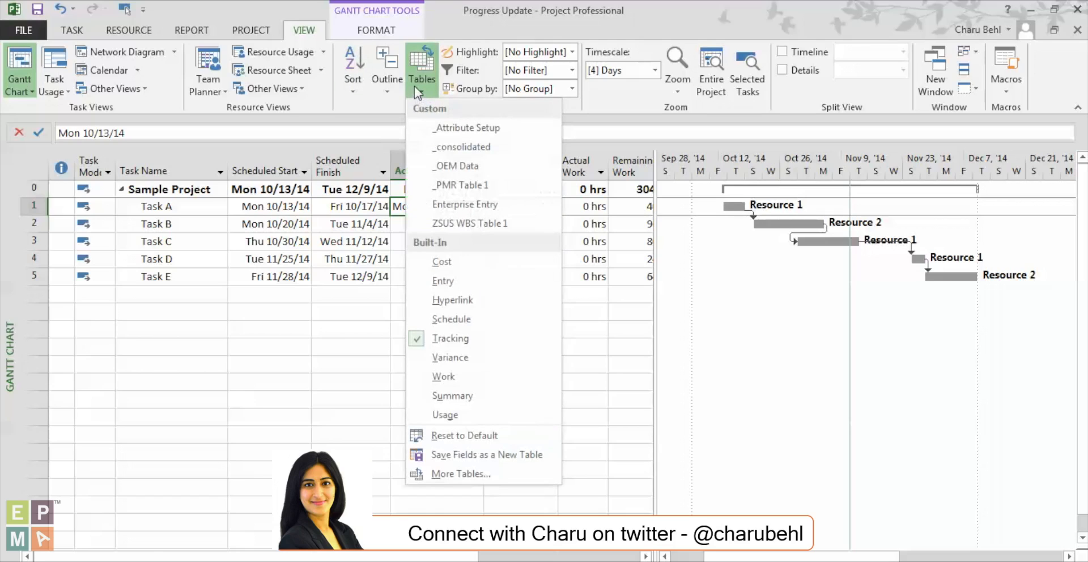
pyautogui.click(443, 280)
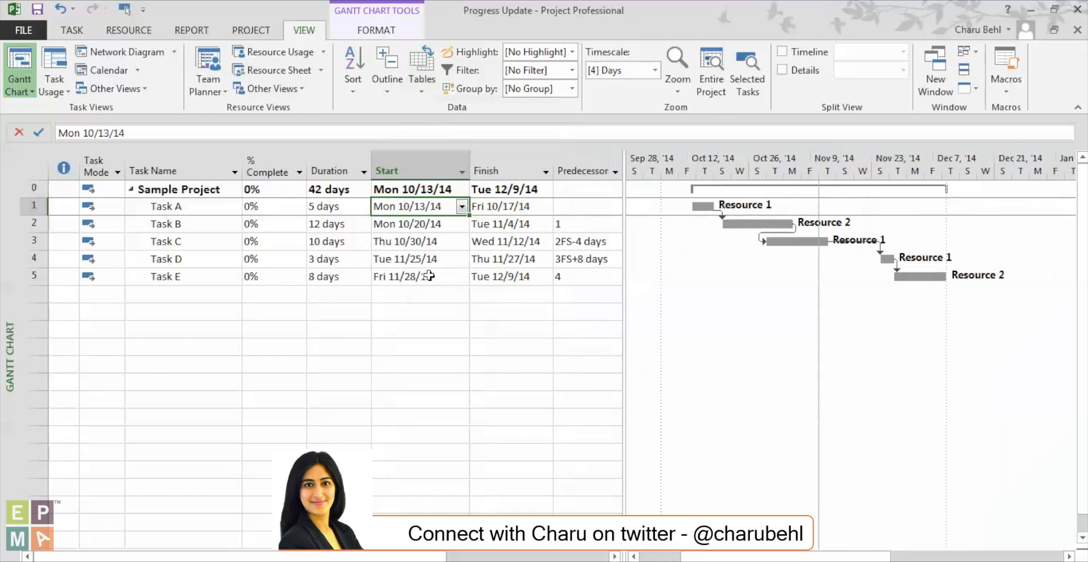
pyautogui.click(31, 206)
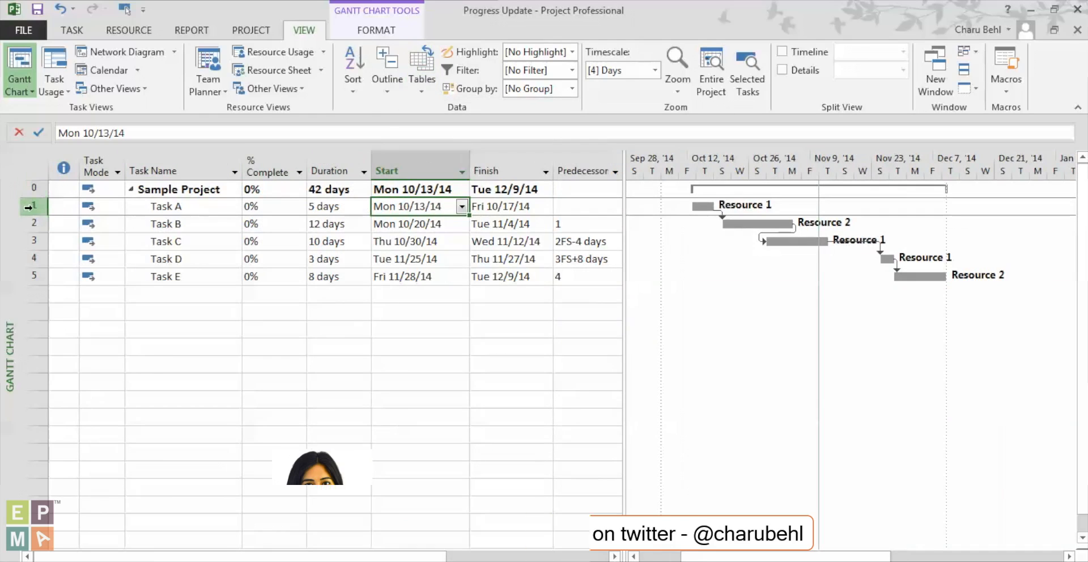
pyautogui.click(34, 206)
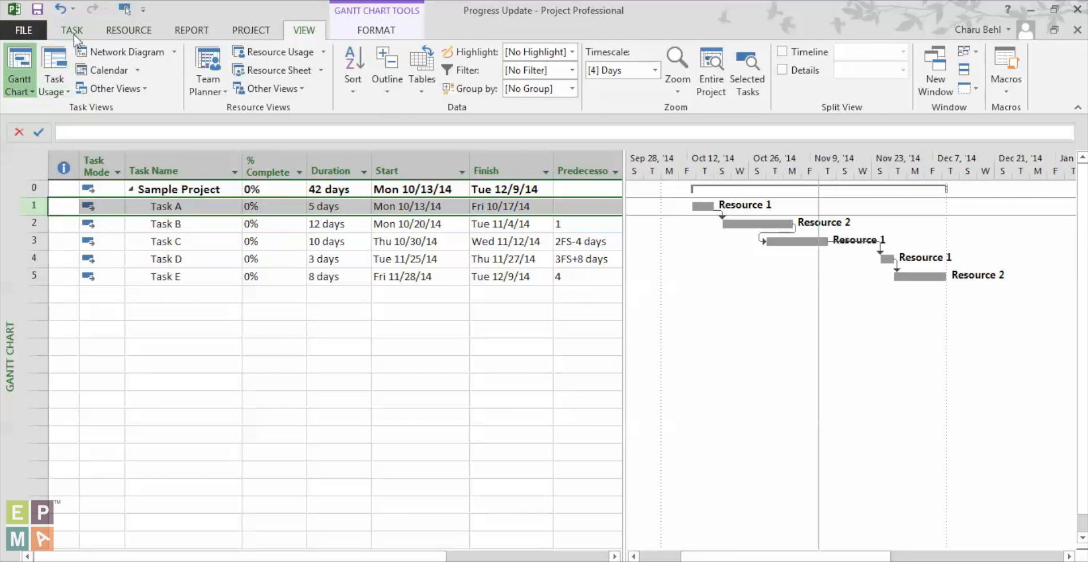
pyautogui.click(71, 30)
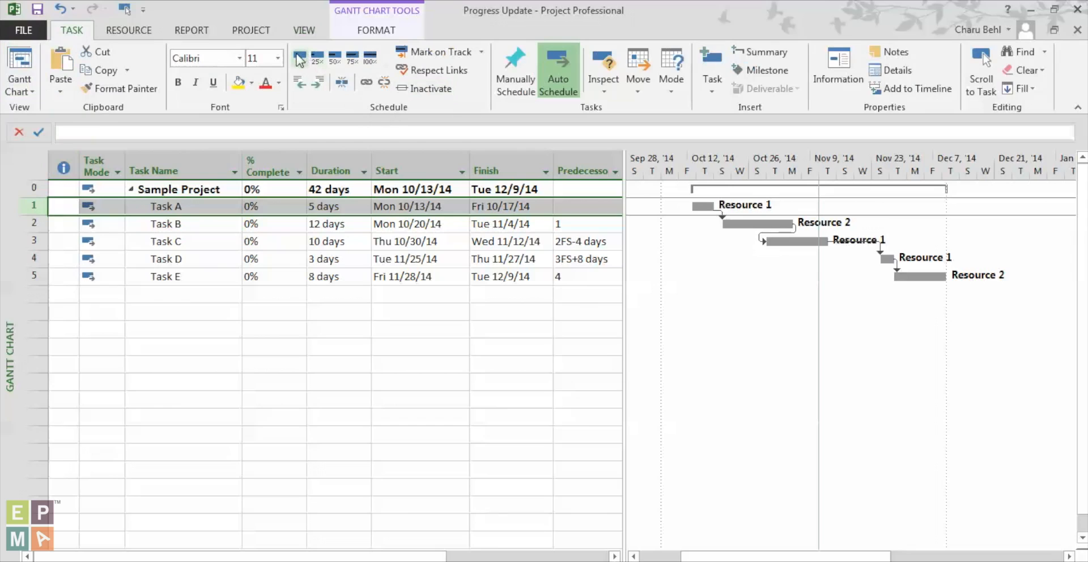
pyautogui.moveTo(300, 59)
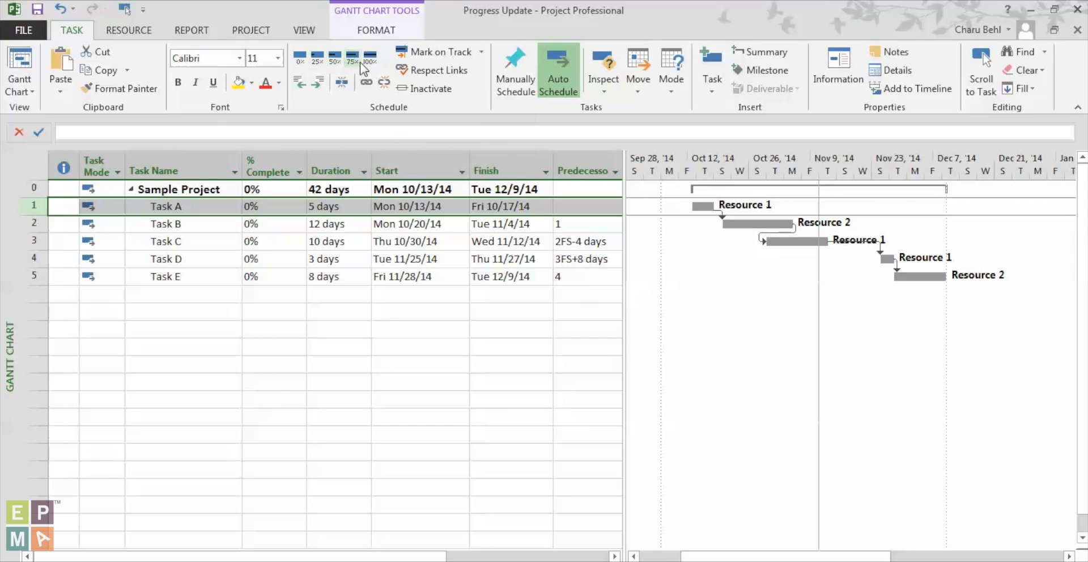
pyautogui.click(369, 57)
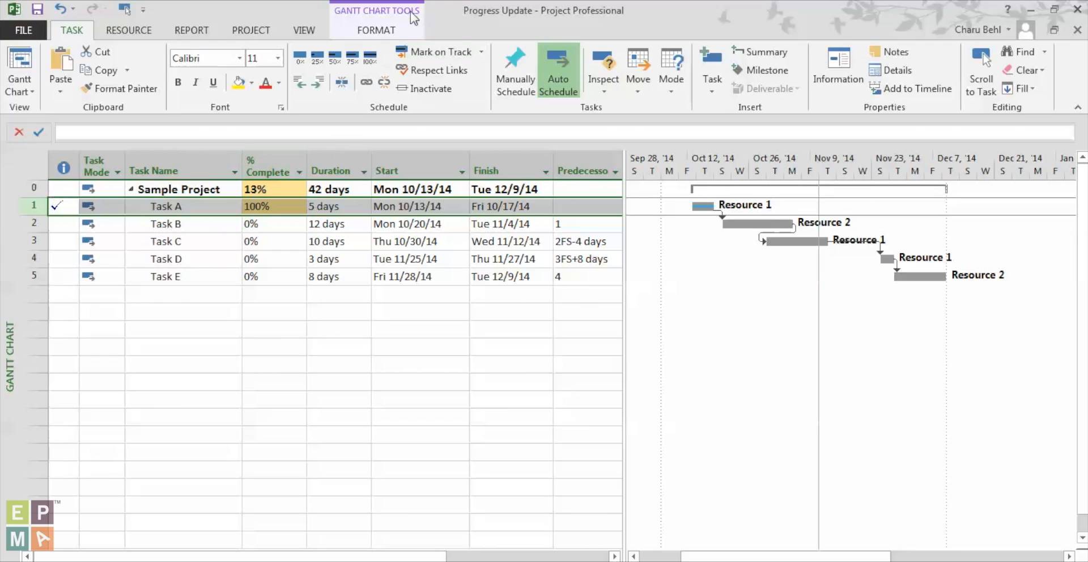
# Apply the Tracking table and review Task A's actual finish Fri 10/17/14 and 40 actual hours.
pyautogui.click(303, 30)
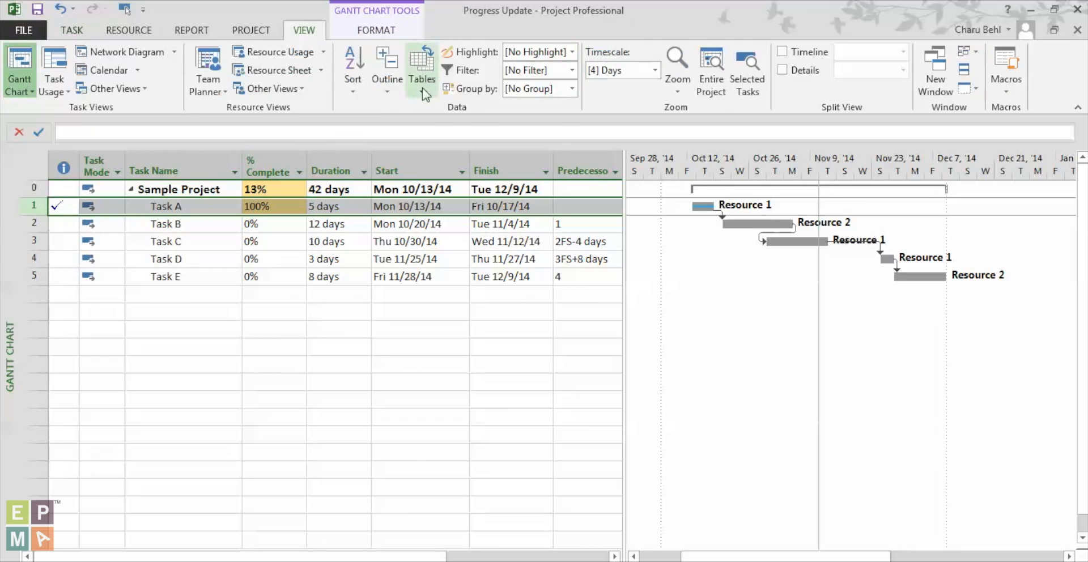
pyautogui.click(421, 69)
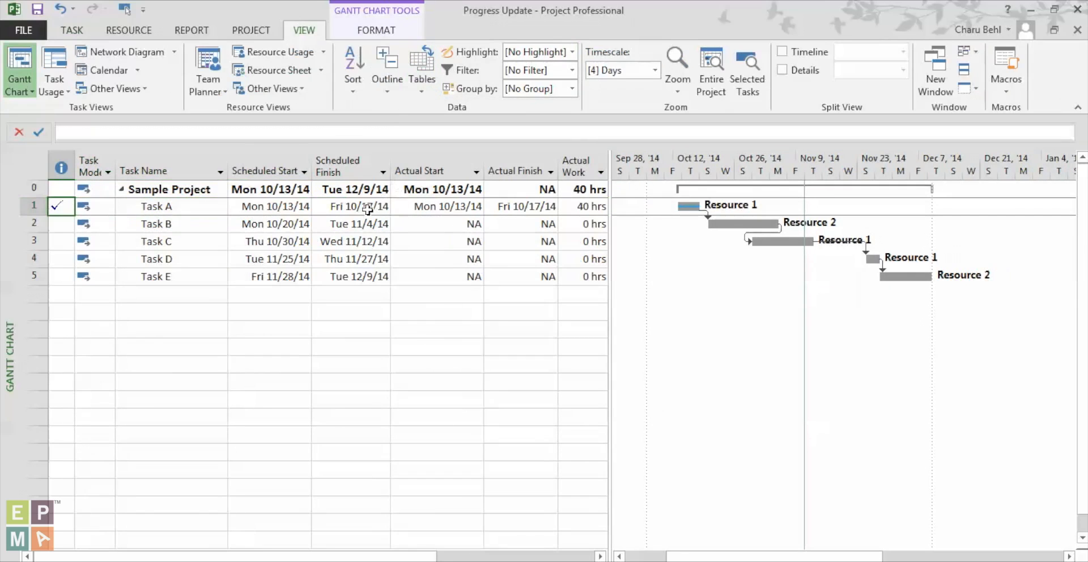
pyautogui.click(354, 206)
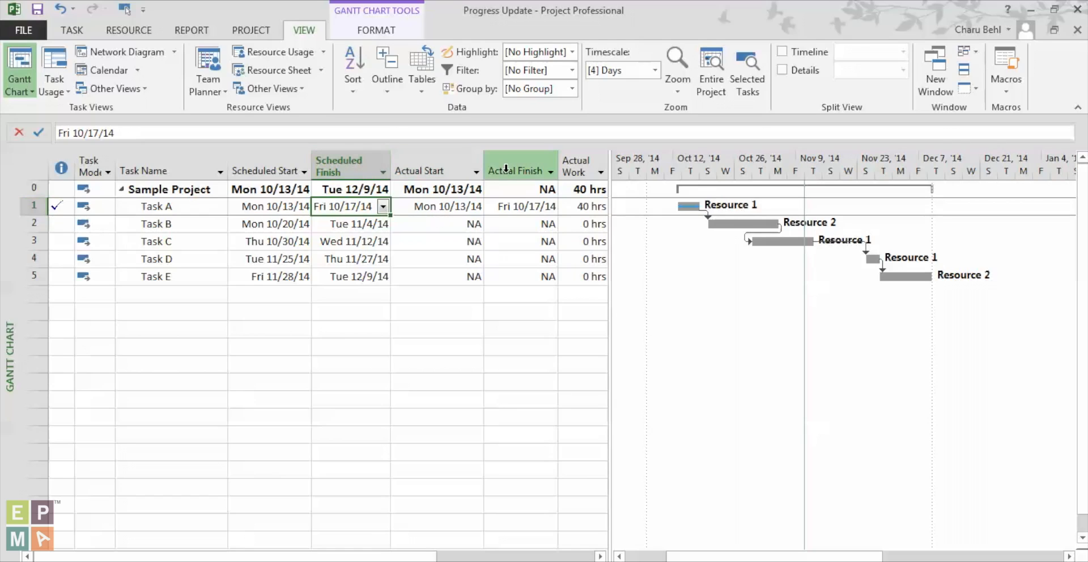
pyautogui.click(520, 207)
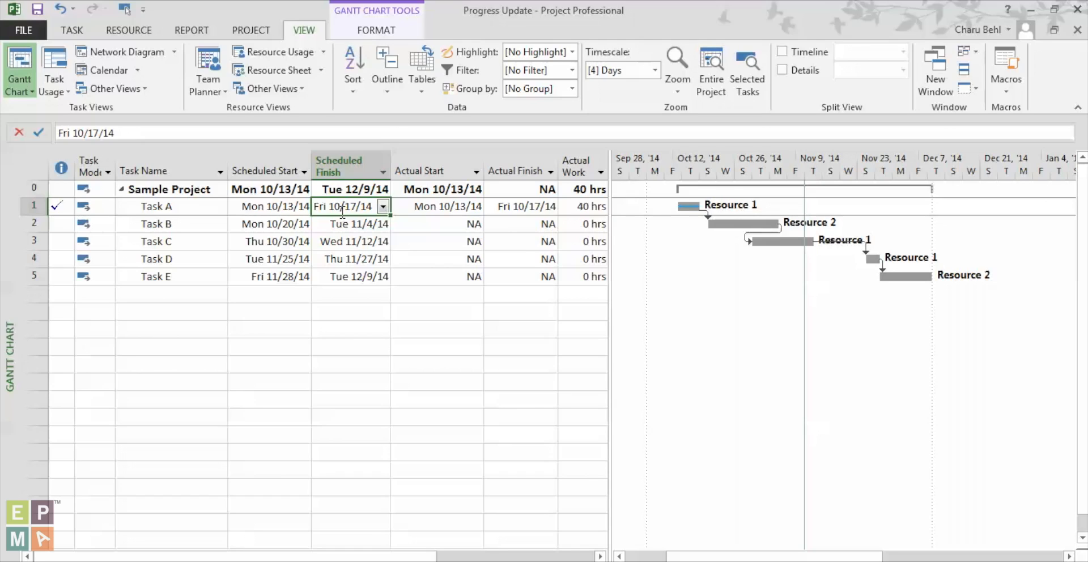
pyautogui.click(35, 224)
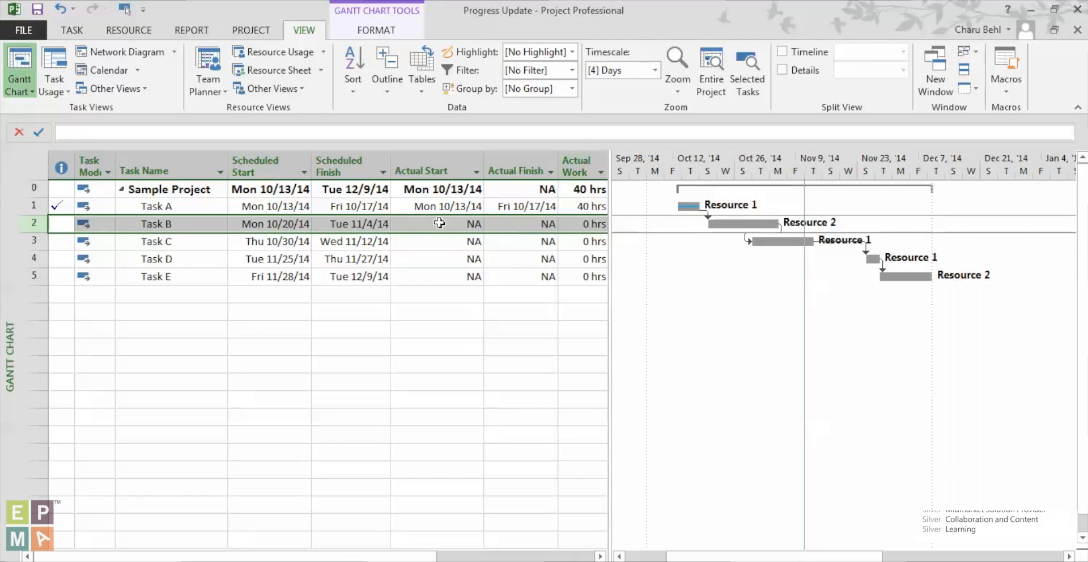
# Pick Mon 10/20/14 as Task B's actual start from the calendar dropdown.
pyautogui.click(476, 223)
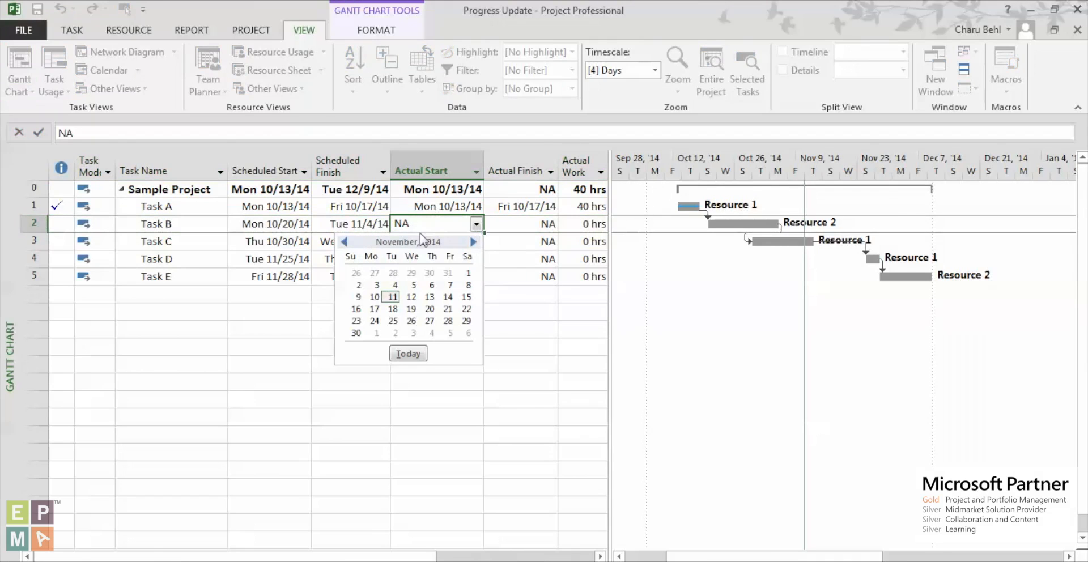
pyautogui.click(344, 241)
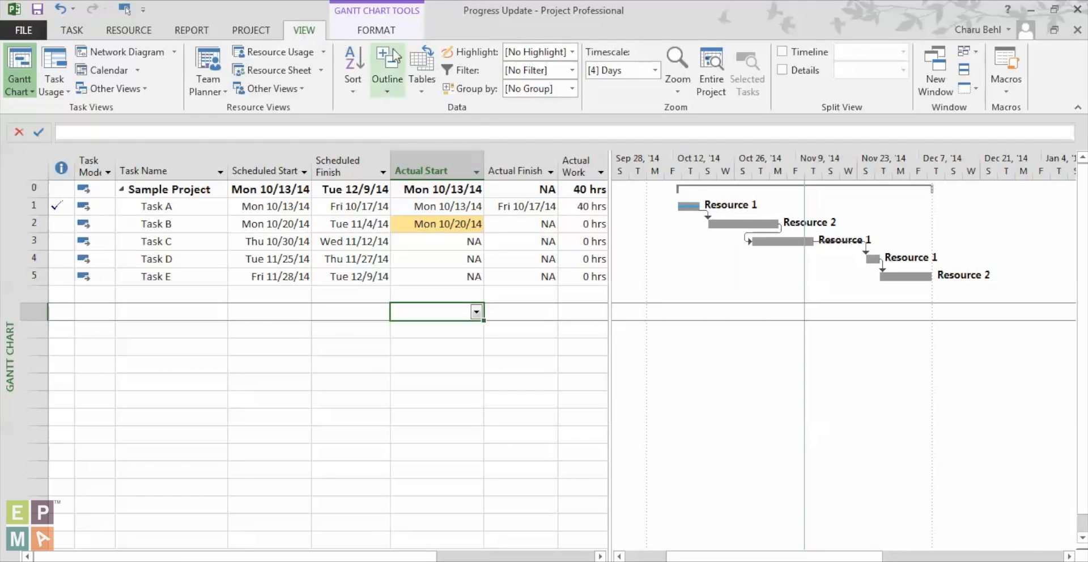
# Apply the Work table and inspect Task B's 96 hrs work and baseline, 0 actual.
pyautogui.click(421, 66)
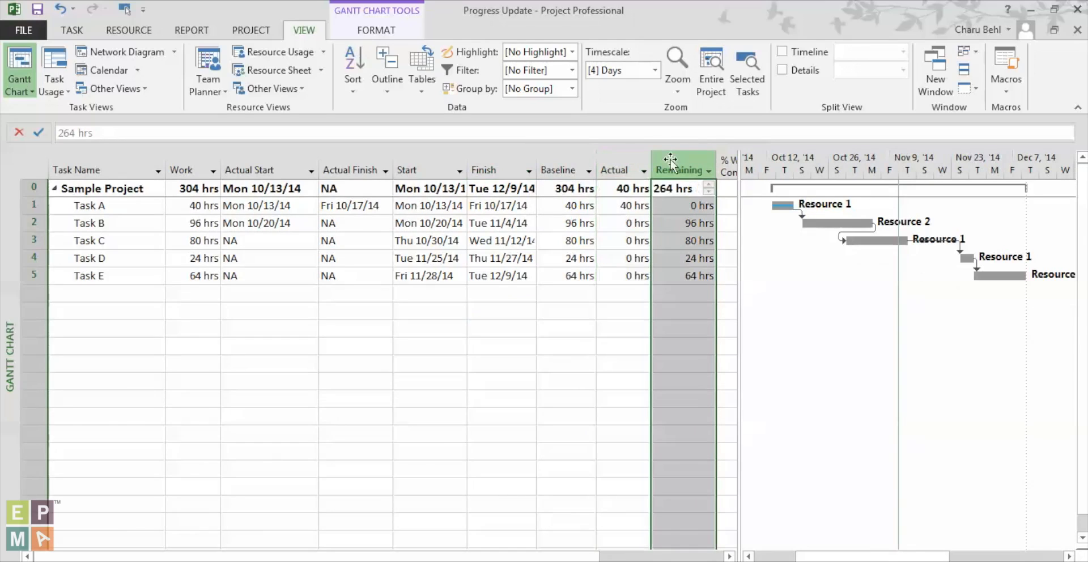
pyautogui.click(88, 222)
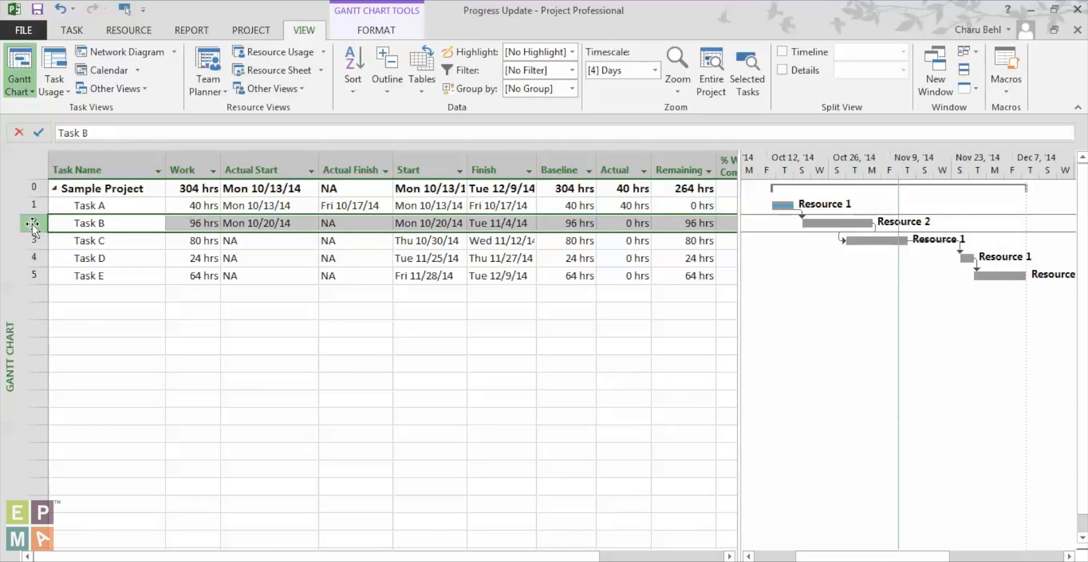
pyautogui.click(201, 222)
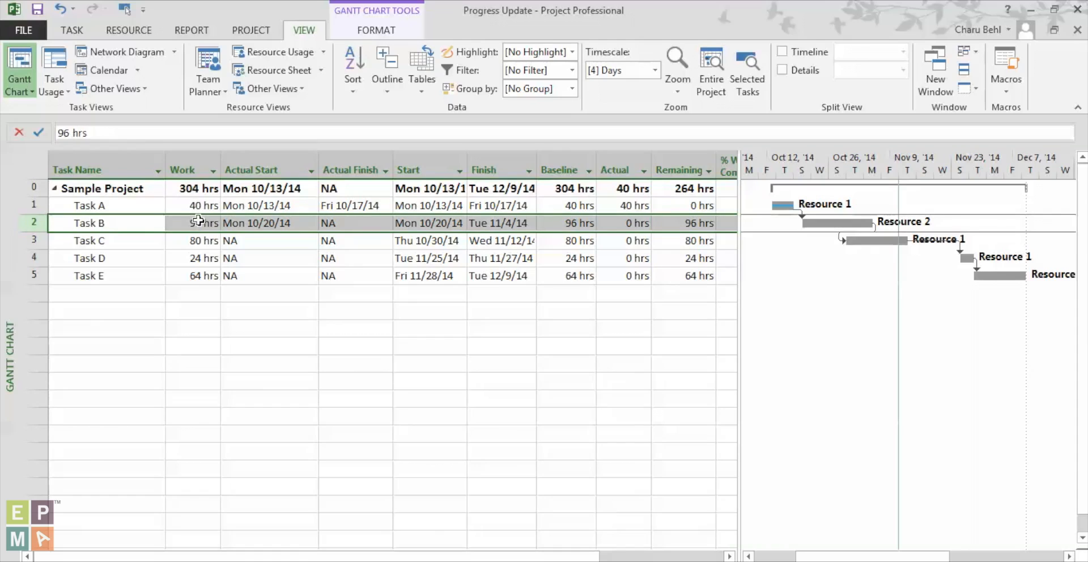
pyautogui.click(197, 223)
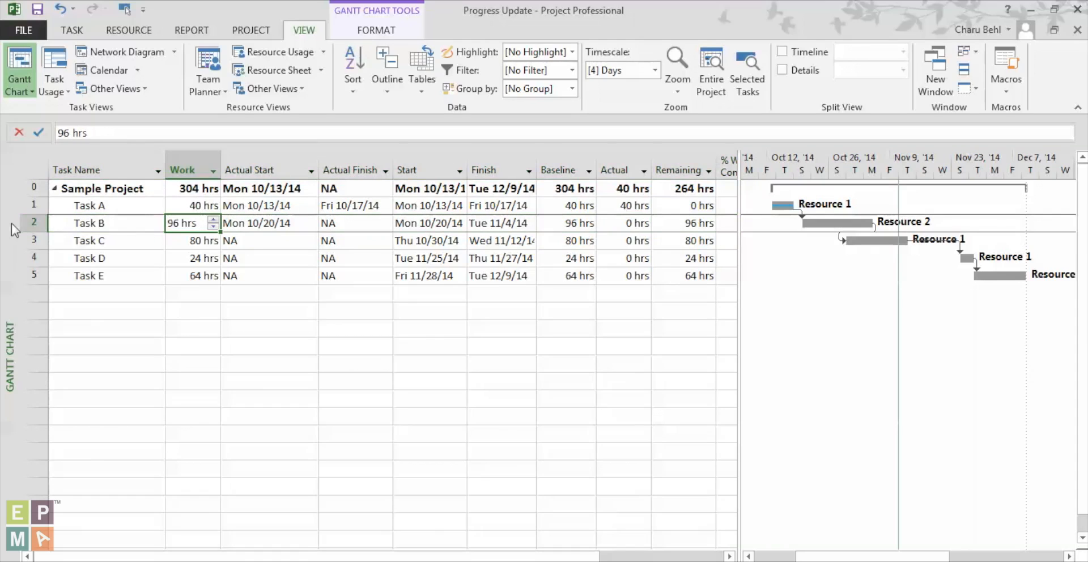
pyautogui.click(89, 223)
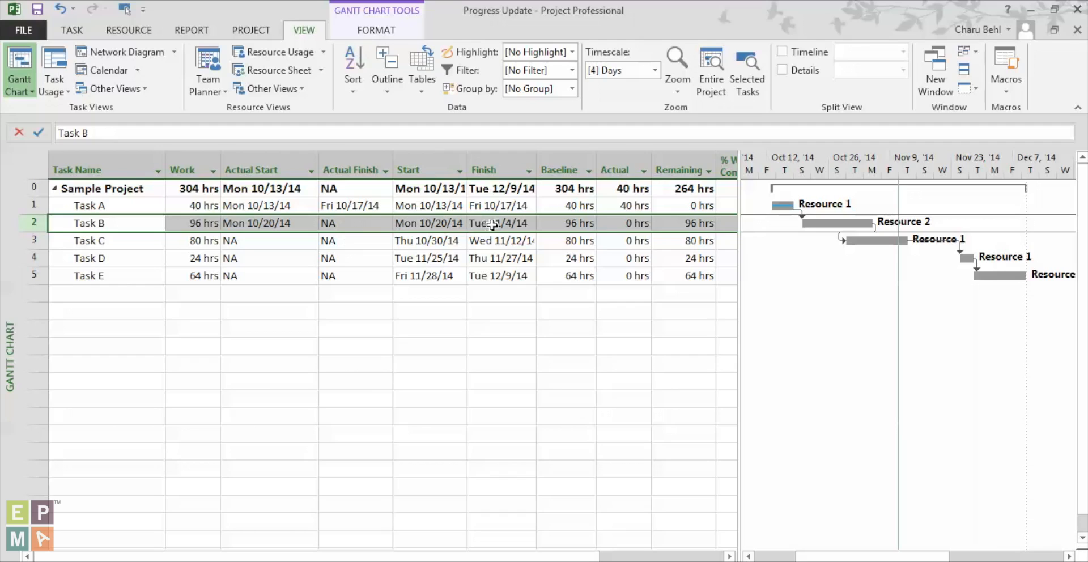
pyautogui.click(564, 222)
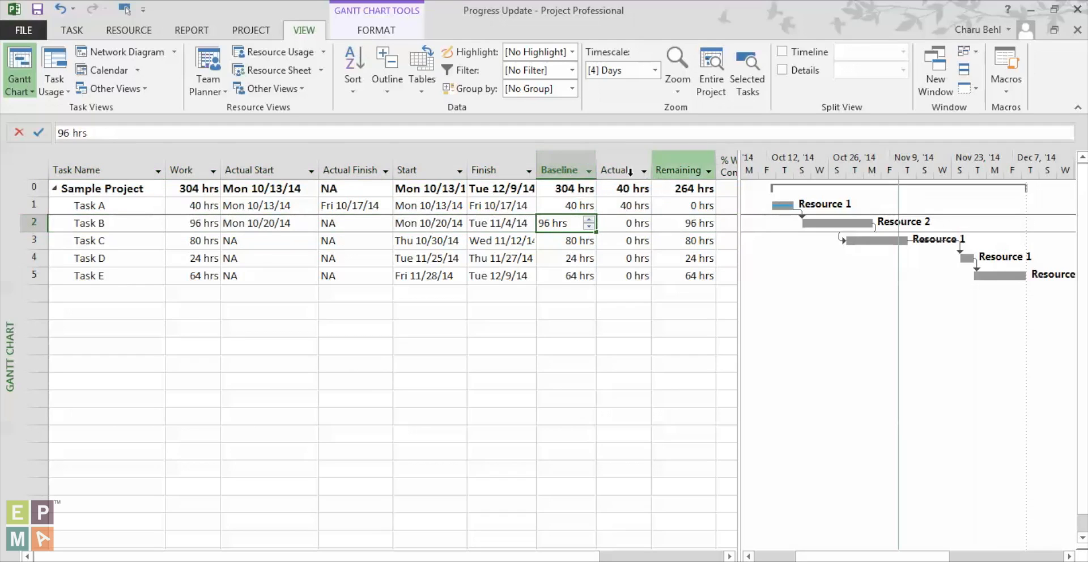
pyautogui.click(621, 223)
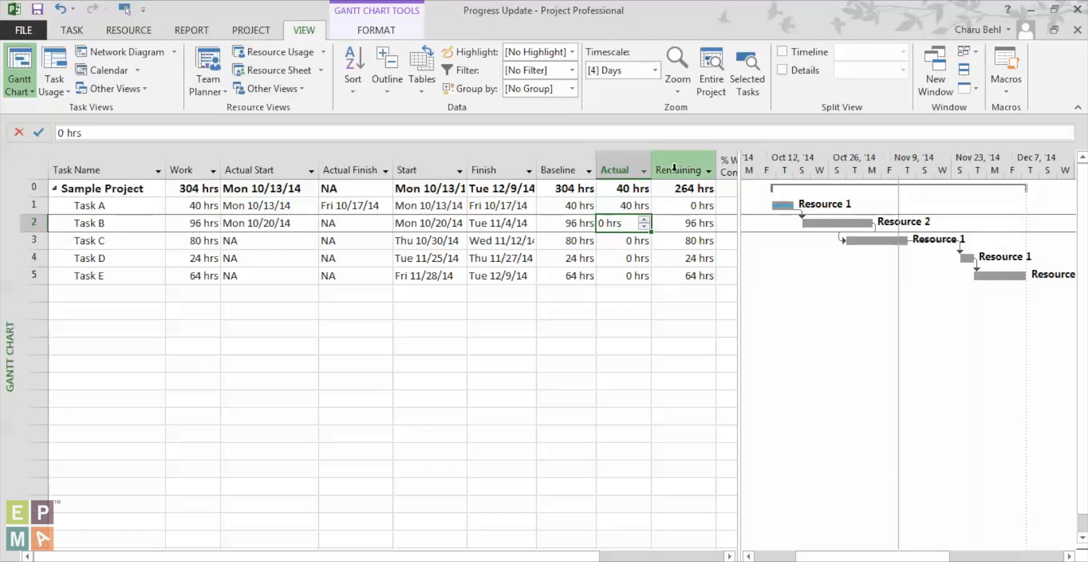
pyautogui.click(683, 222)
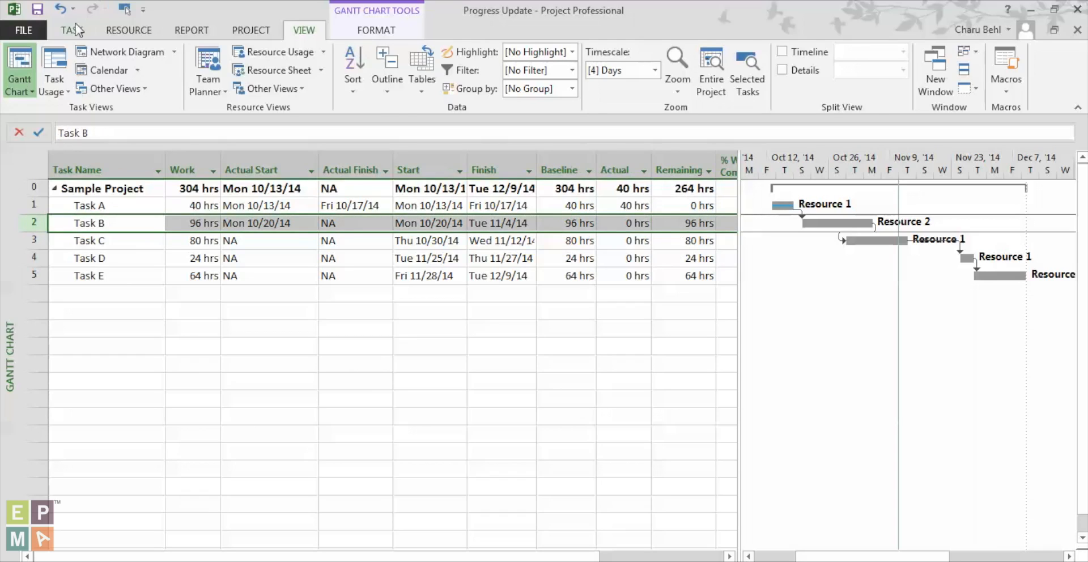
# Mark Task B 100% complete, logging 96 actual hours and finishing Tue 11/4/14.
pyautogui.click(70, 30)
pyautogui.write('48')
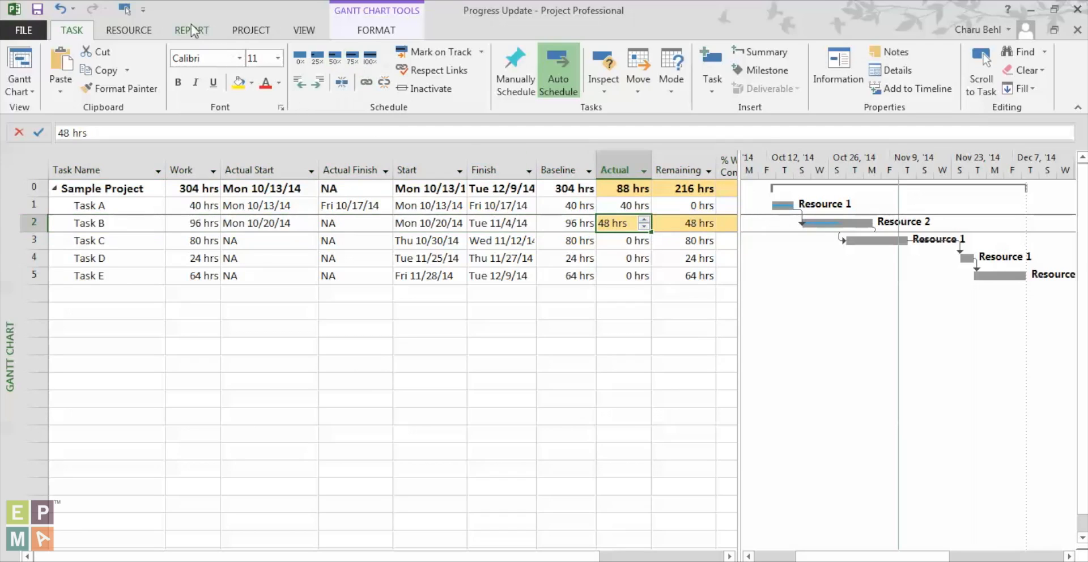
pyautogui.click(373, 62)
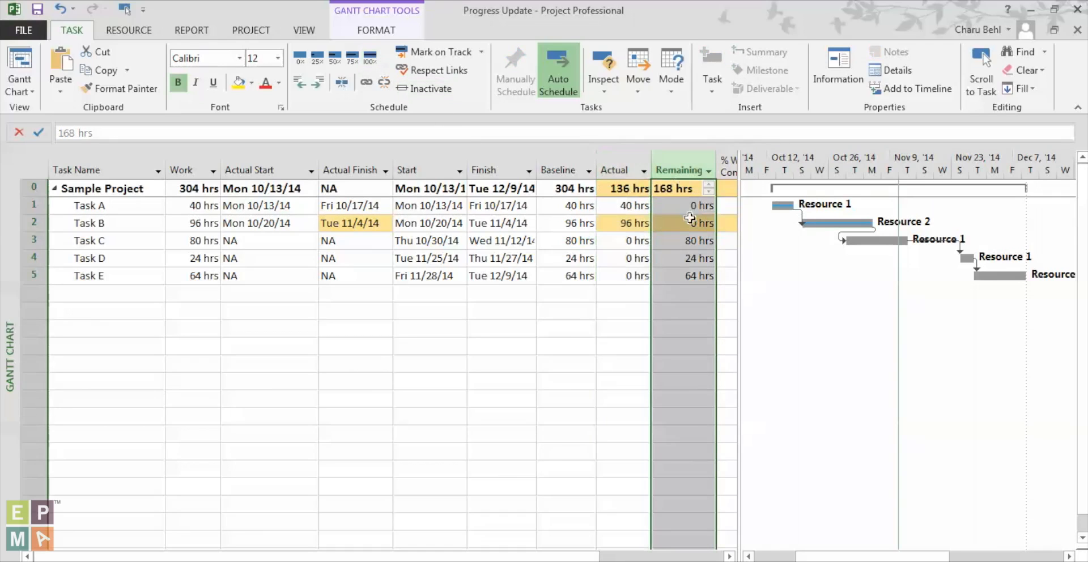
pyautogui.click(683, 223)
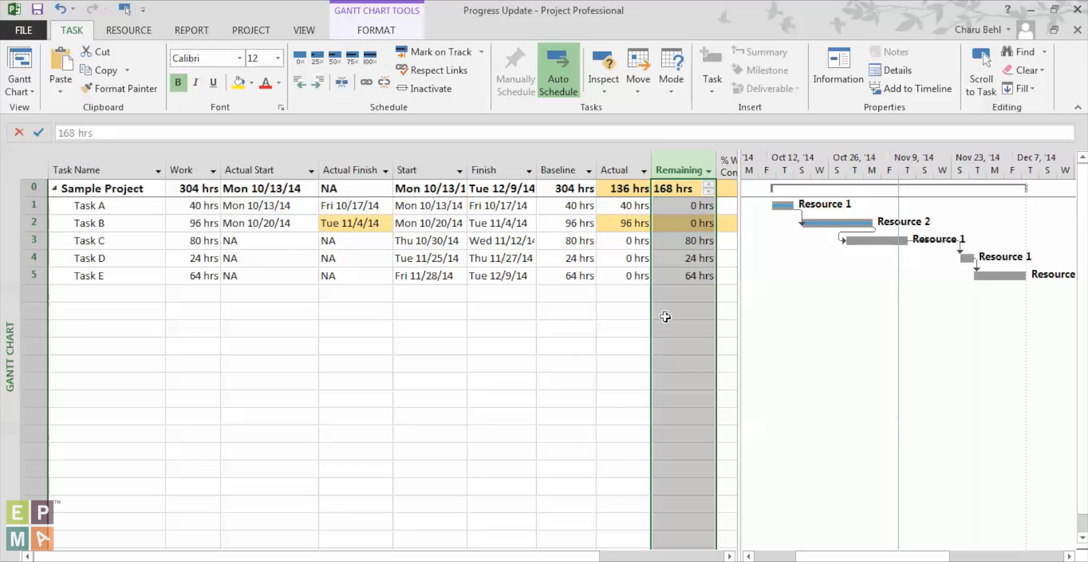
pyautogui.moveTo(624, 217)
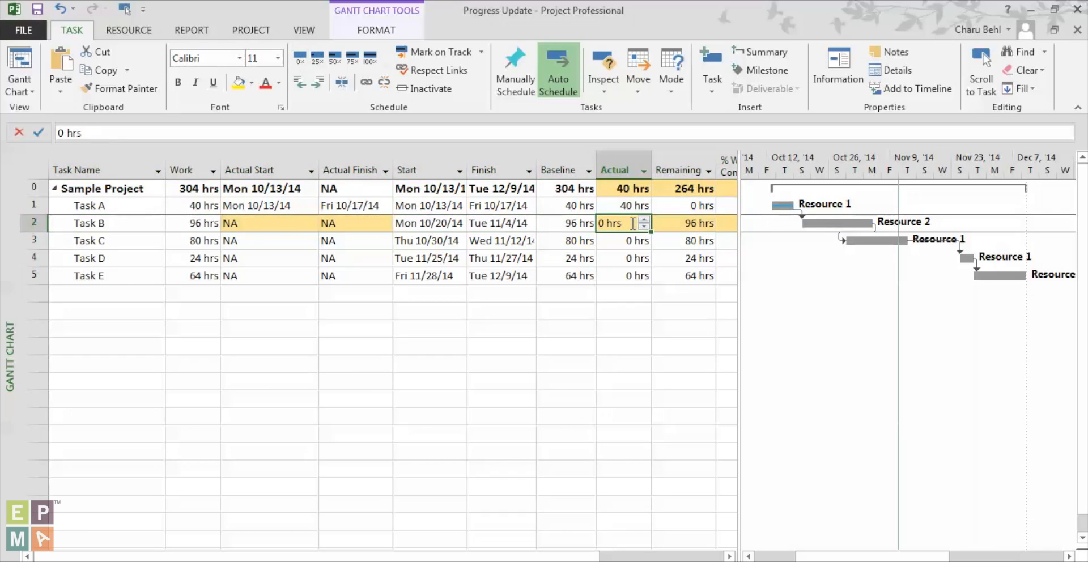
# Enter 104 hrs as Task B's actual work.
pyautogui.write('1')
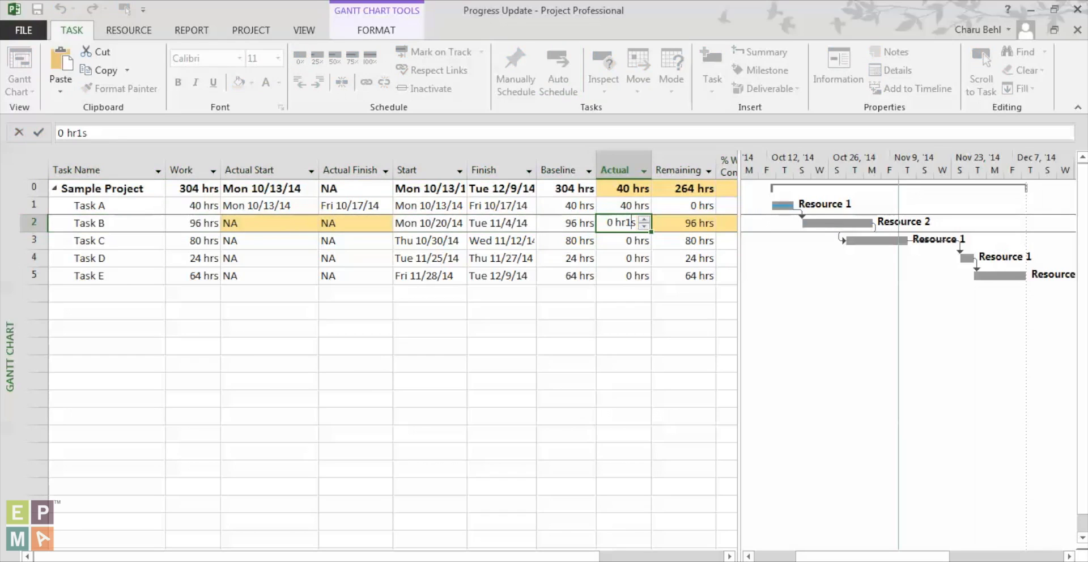
pyautogui.write('0')
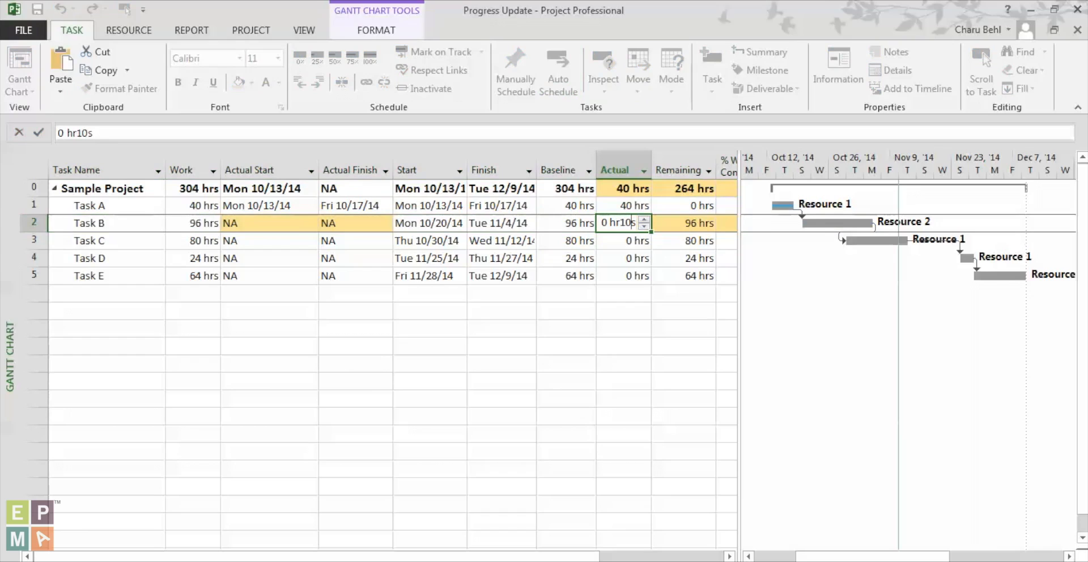
pyautogui.press('Backspace')
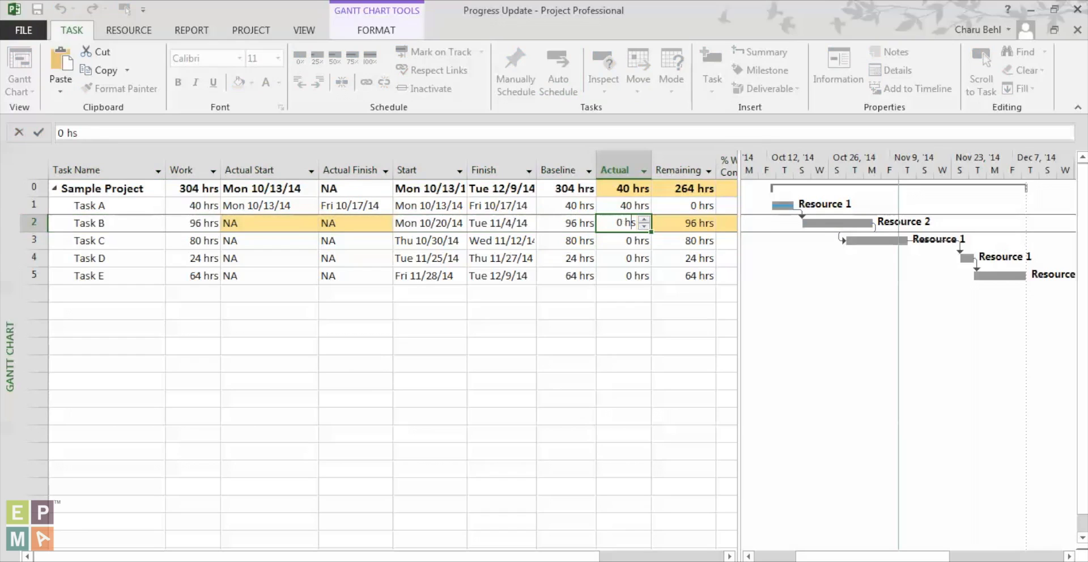
pyautogui.write('1s')
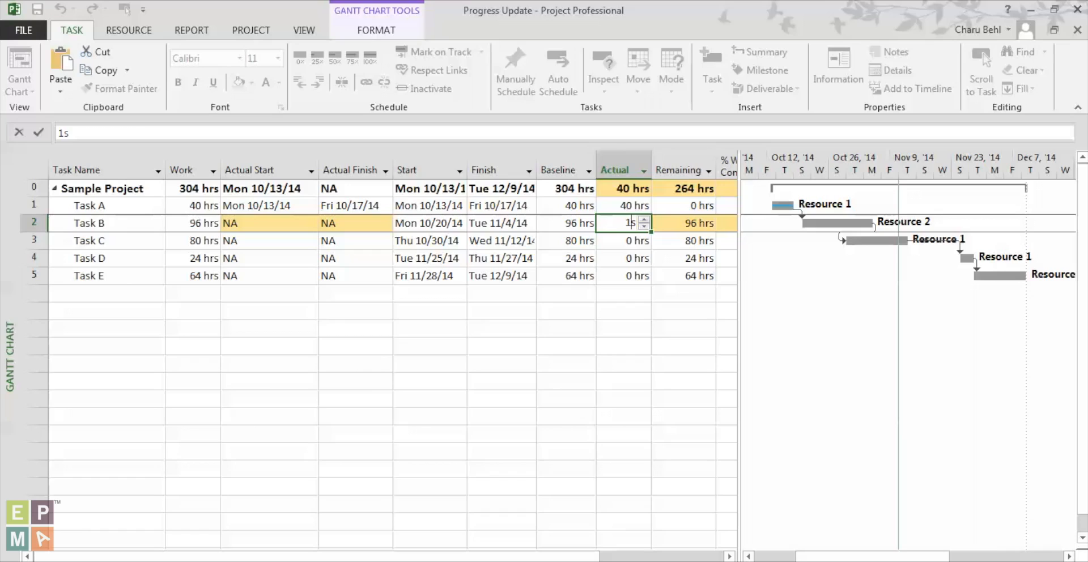
pyautogui.write('104 s')
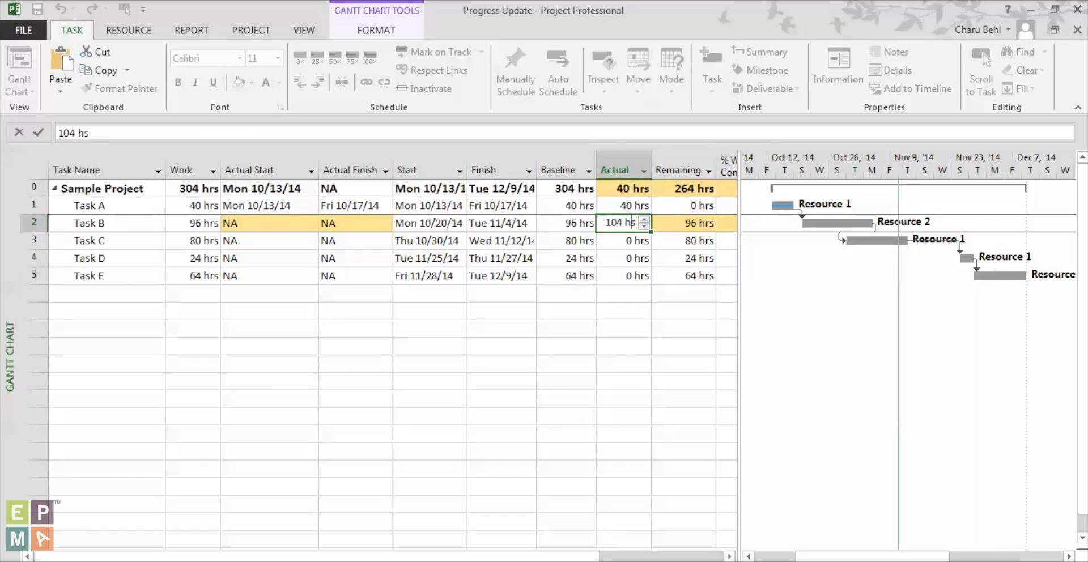
pyautogui.press('enter')
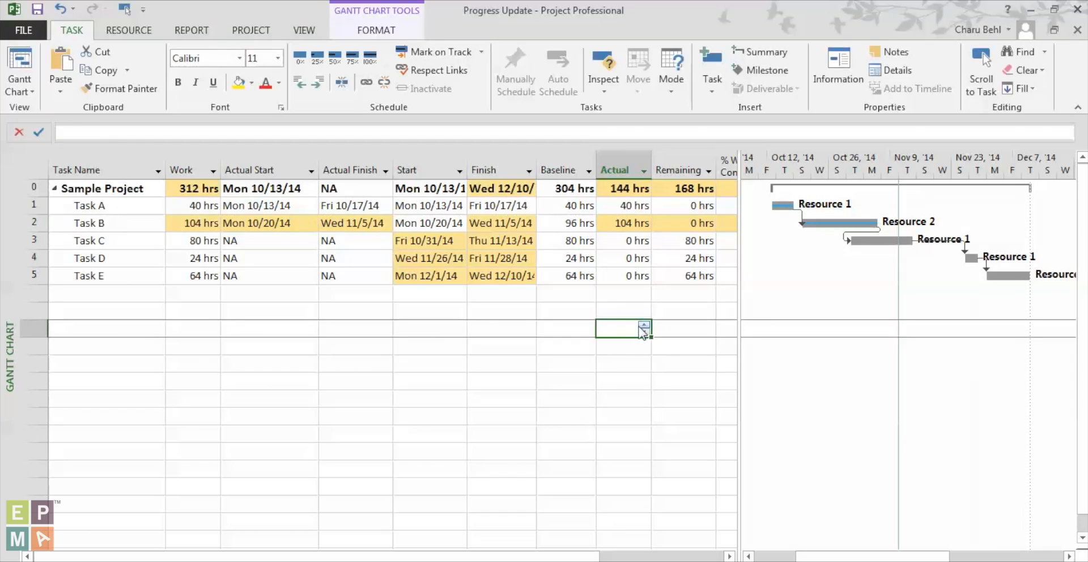
# Review Task B's updated 104-hour work total alongside other tasks' work values.
pyautogui.click(186, 170)
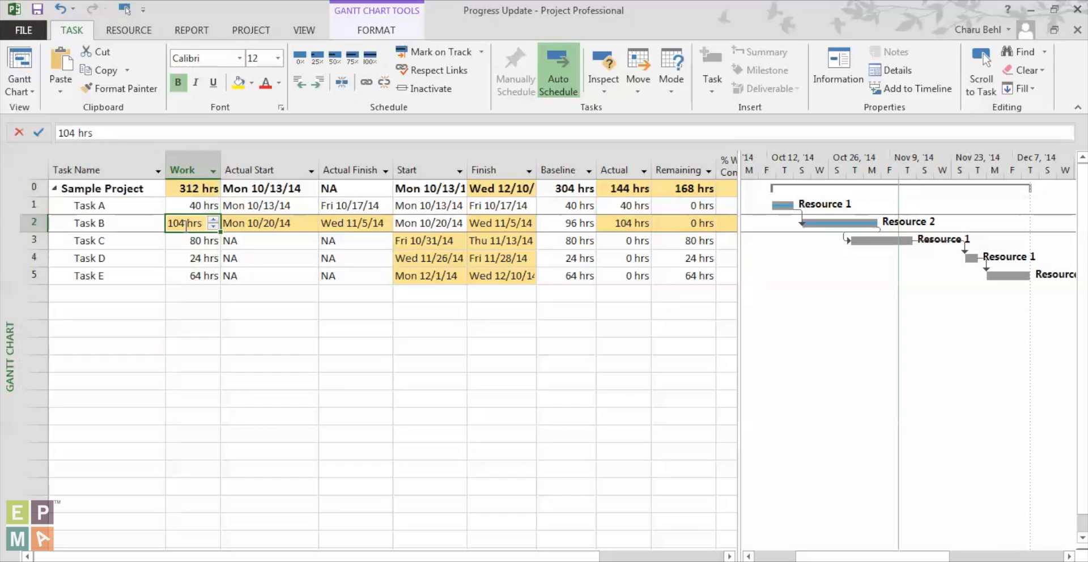
pyautogui.click(191, 275)
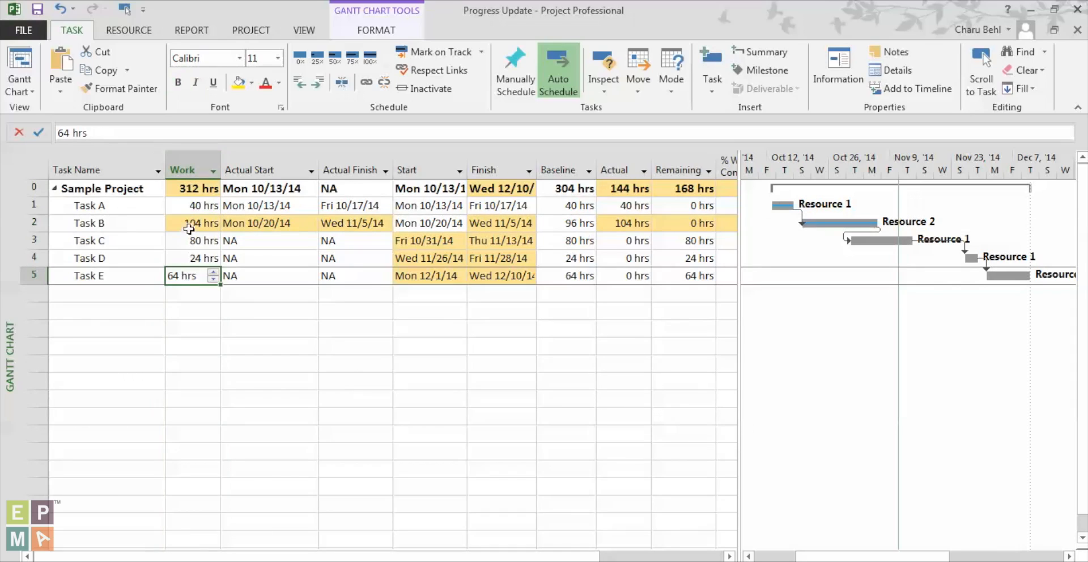
pyautogui.click(184, 223)
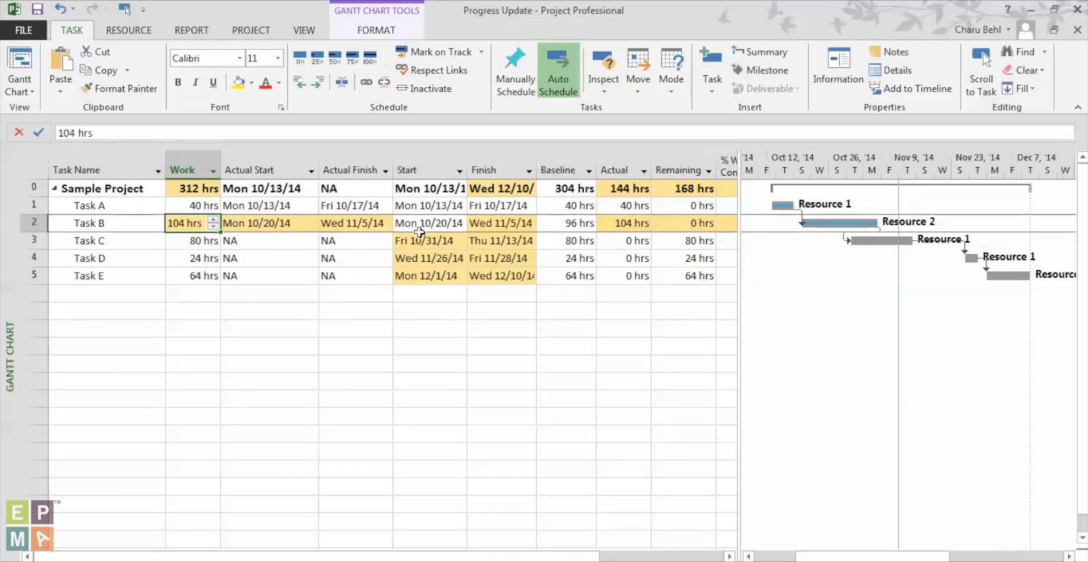
pyautogui.moveTo(552, 409)
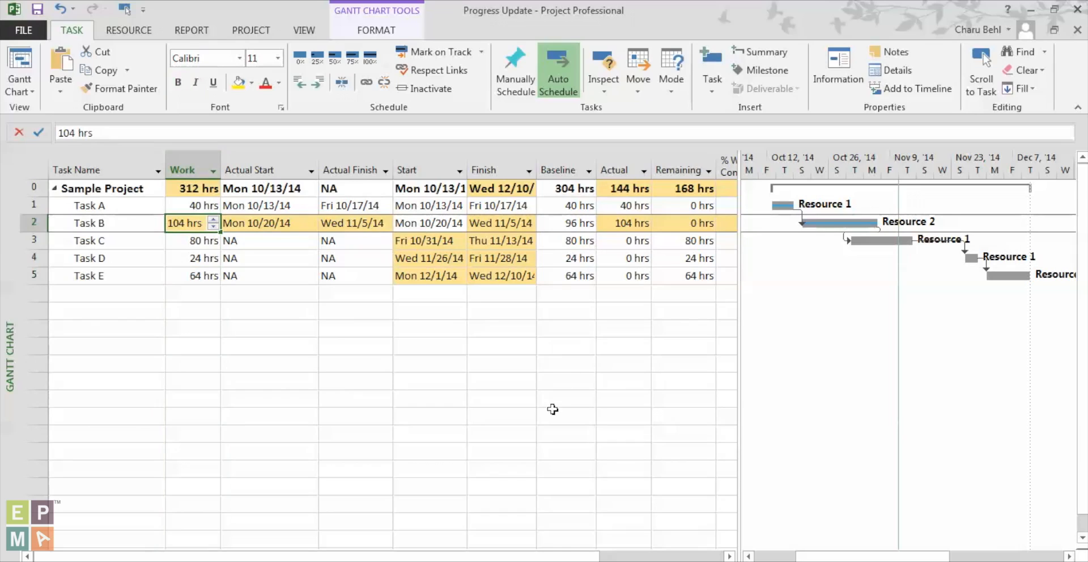
pyautogui.moveTo(18, 250)
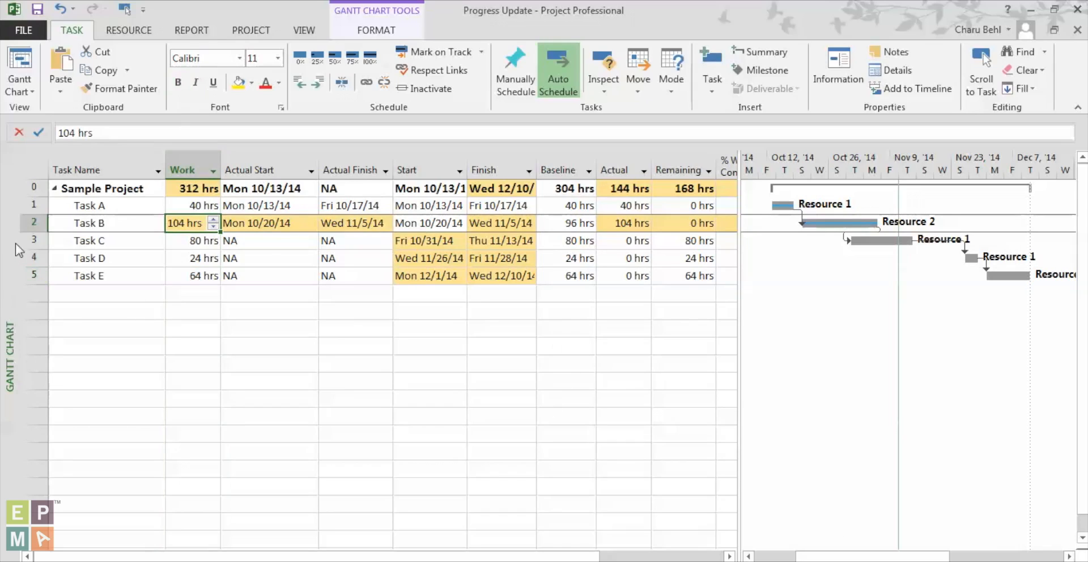
pyautogui.click(14, 240)
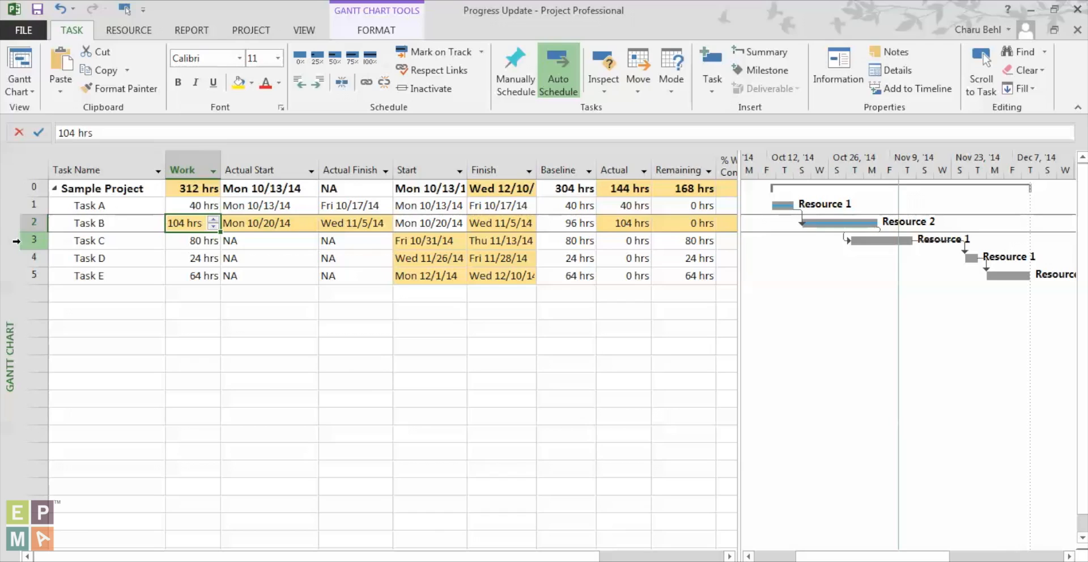
# Switch to the Task Usage view from the View tab's Task Views group.
pyautogui.click(303, 30)
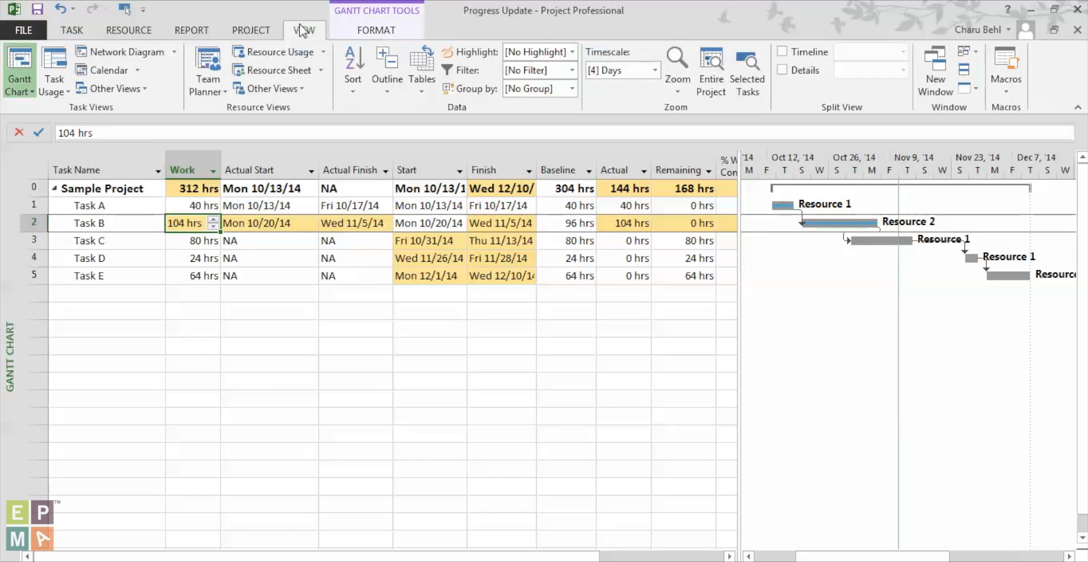
pyautogui.click(422, 65)
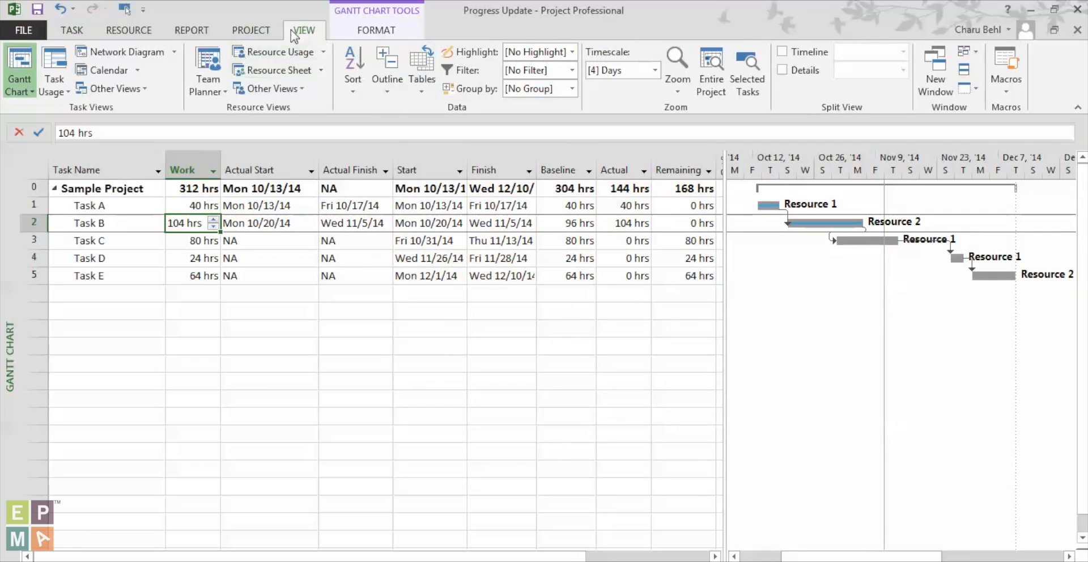
pyautogui.moveTo(54, 68)
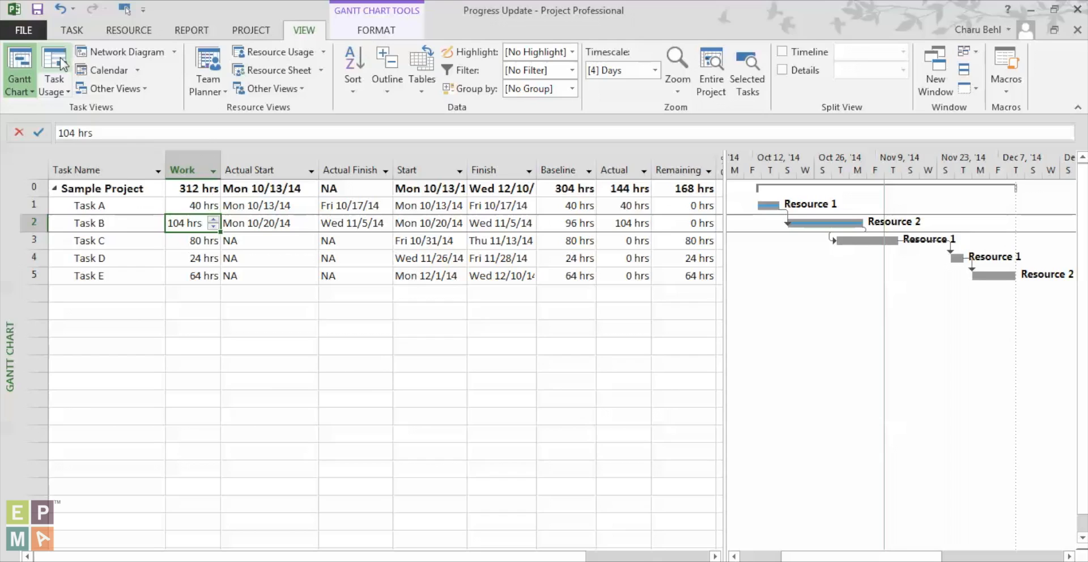
pyautogui.click(54, 70)
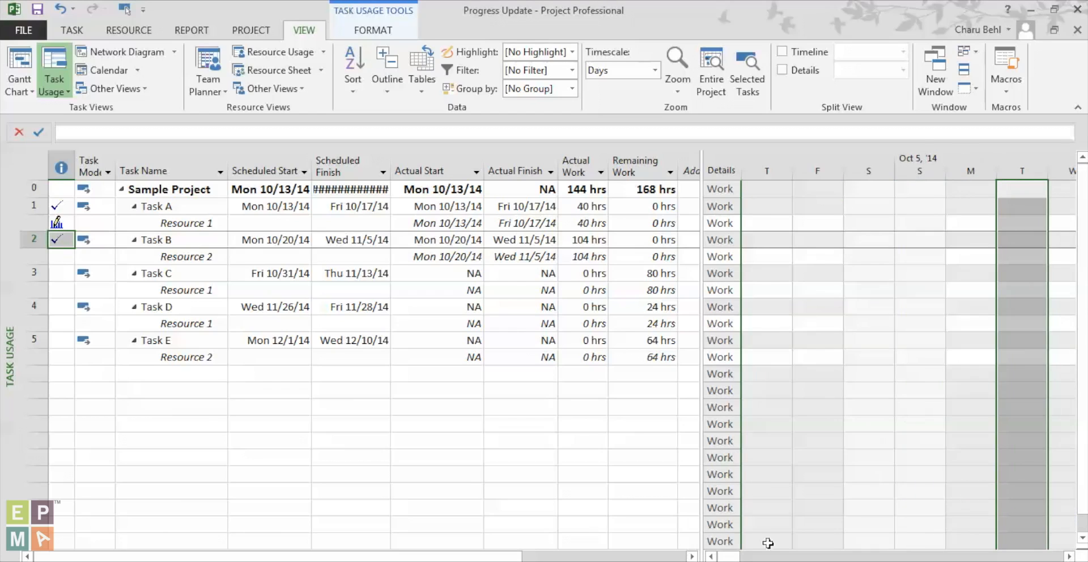
# Show Actual Work detail rows in the daily Task Usage grid and select Task C's actual row.
pyautogui.hscroll(3)
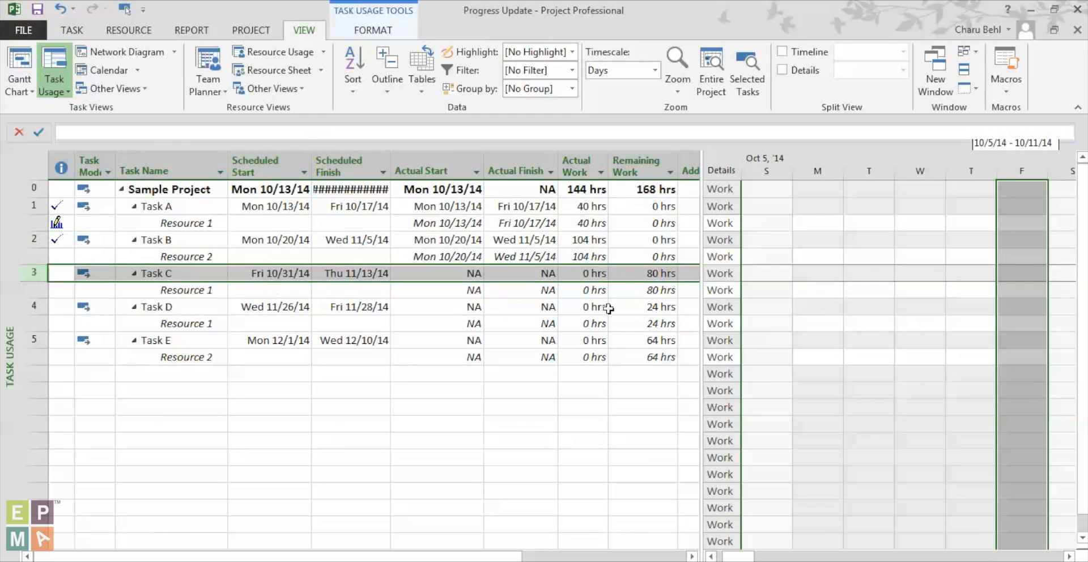
pyautogui.rightClick(720, 291)
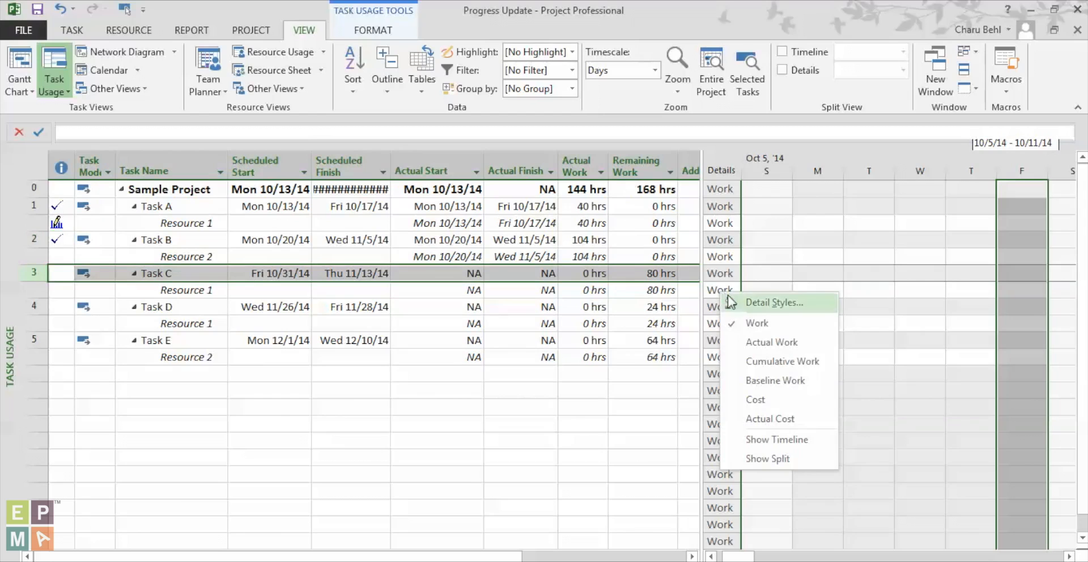
pyautogui.click(771, 342)
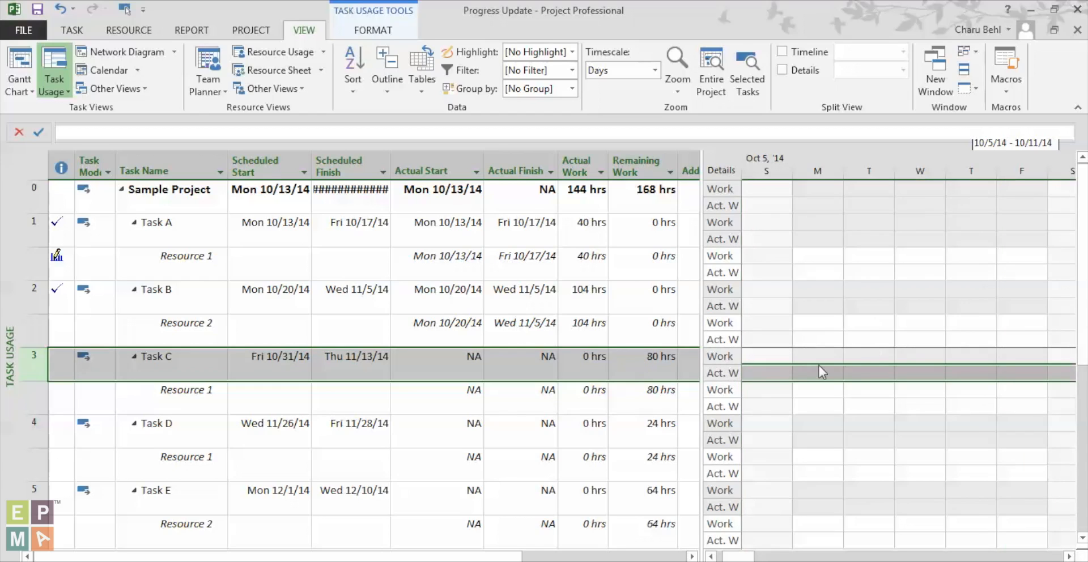
pyautogui.click(1021, 373)
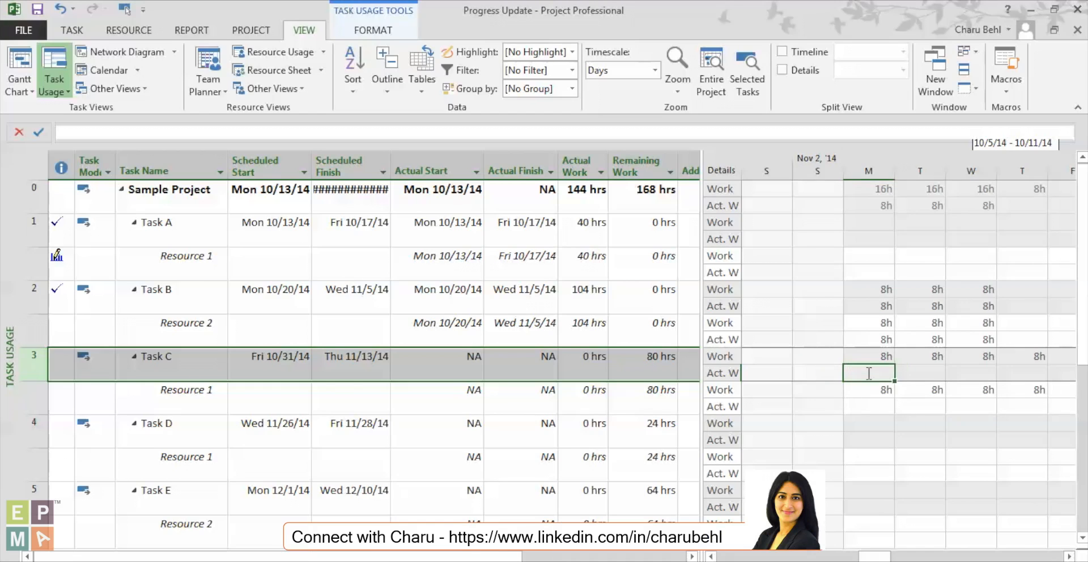
# Enter Task C actuals of 8h Monday Nov 3 and 6h Tuesday, checking its last day.
pyautogui.write('8h')
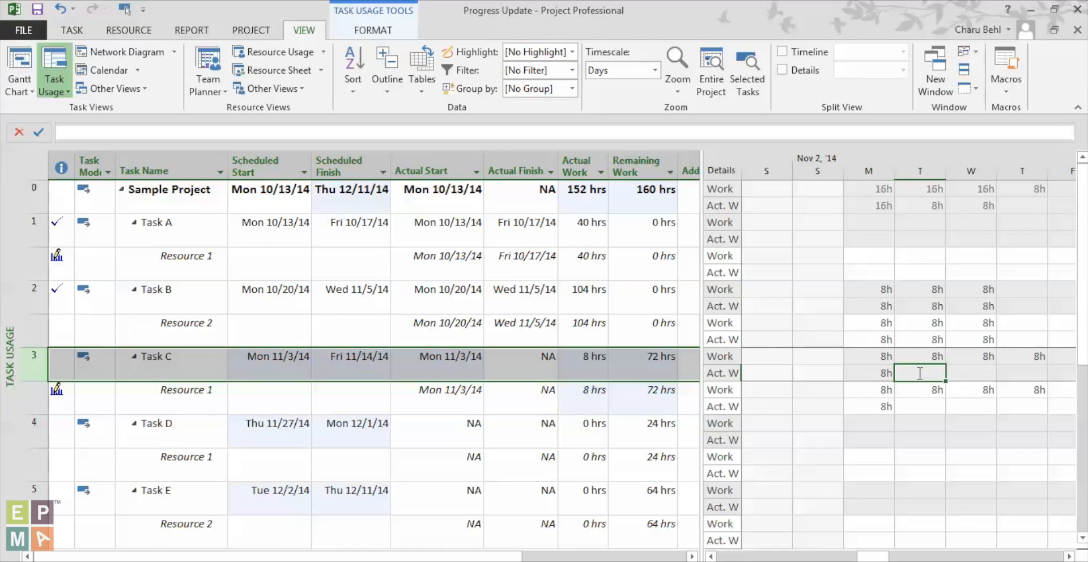
pyautogui.write('6')
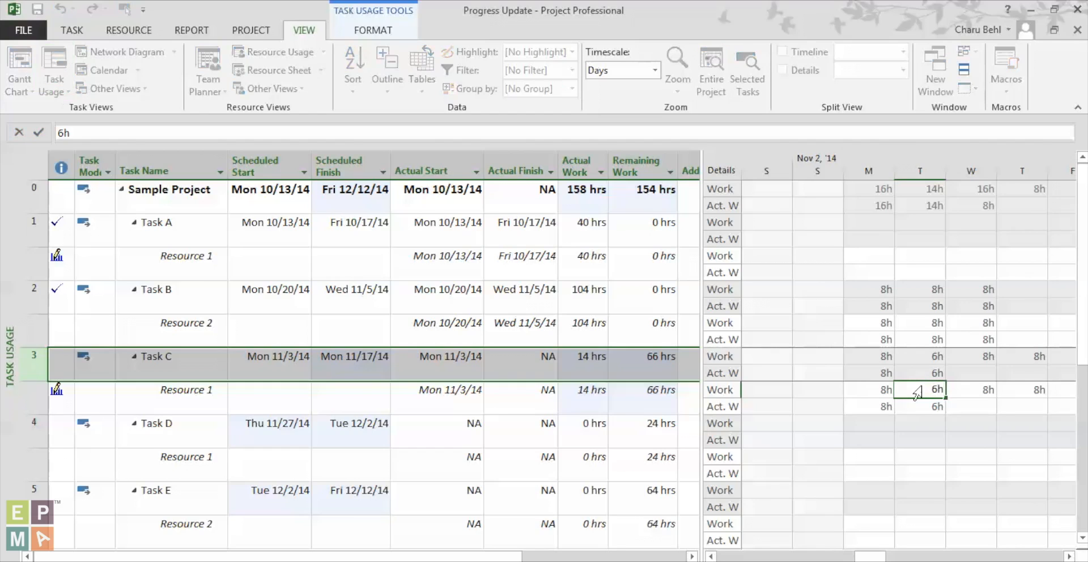
pyautogui.click(971, 389)
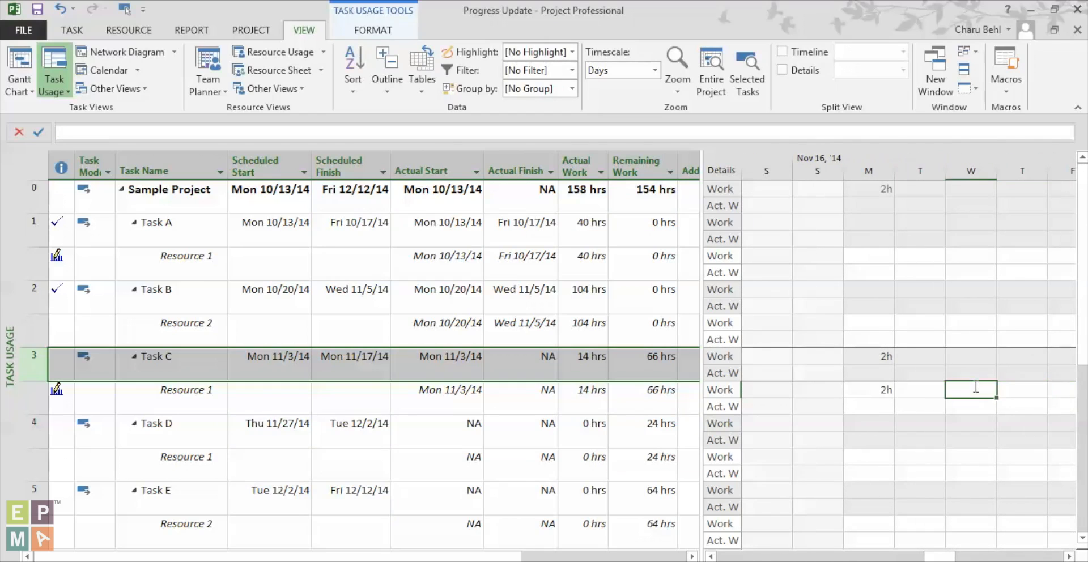
pyautogui.click(868, 389)
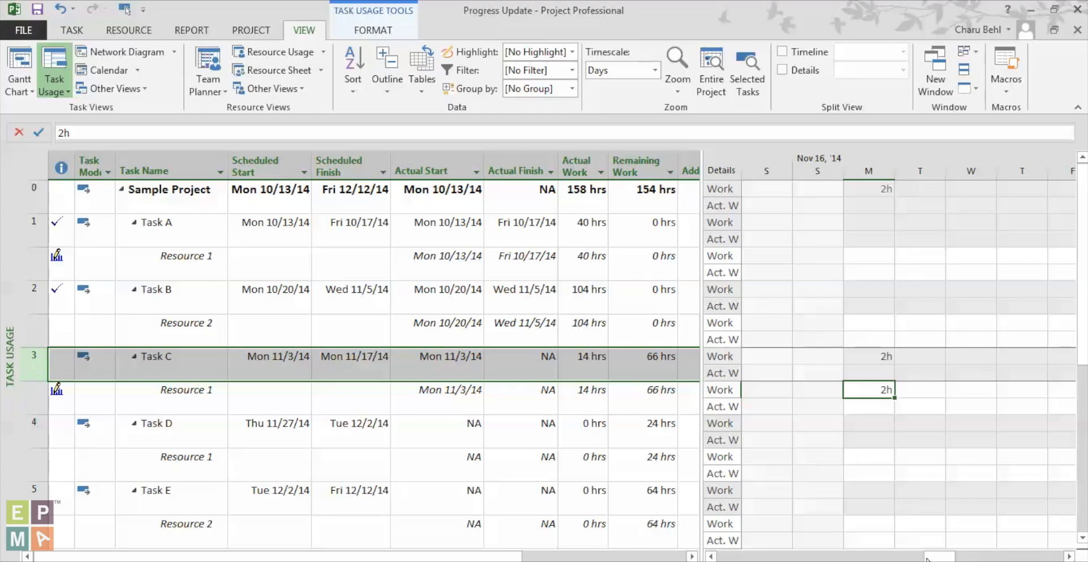
pyautogui.hscroll(-3)
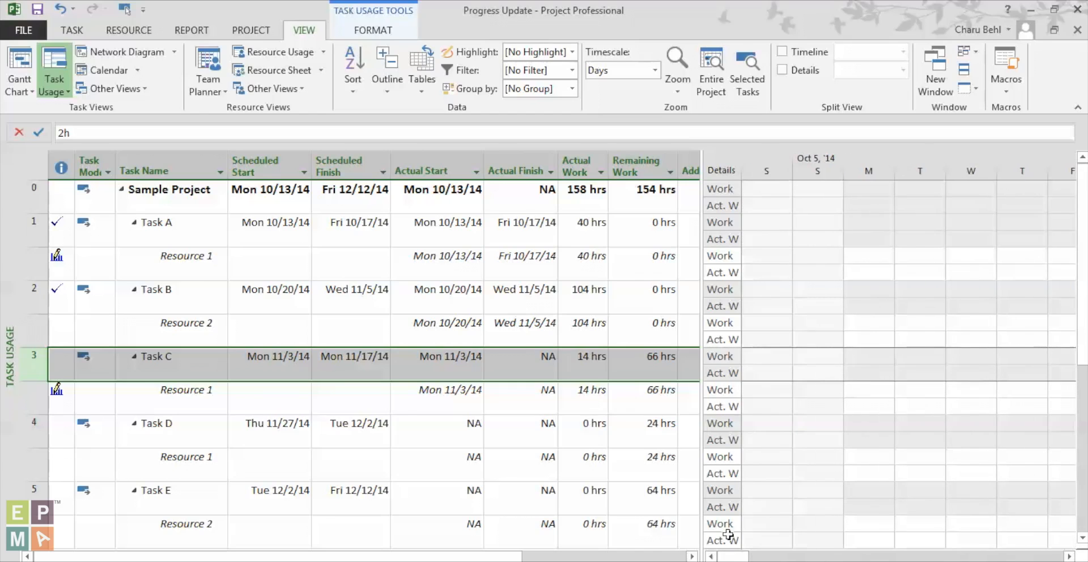
pyautogui.moveTo(748, 500)
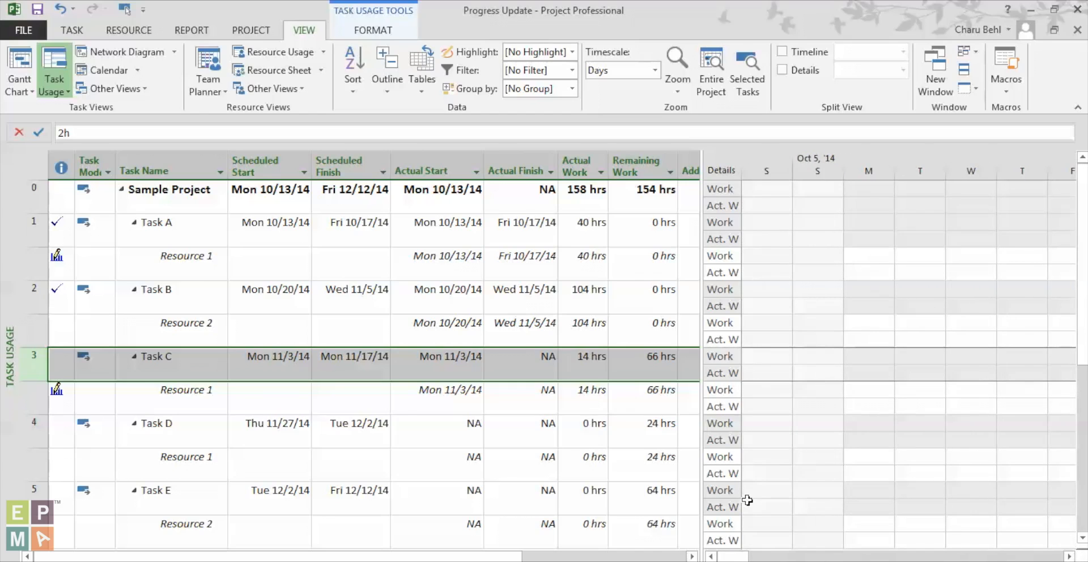